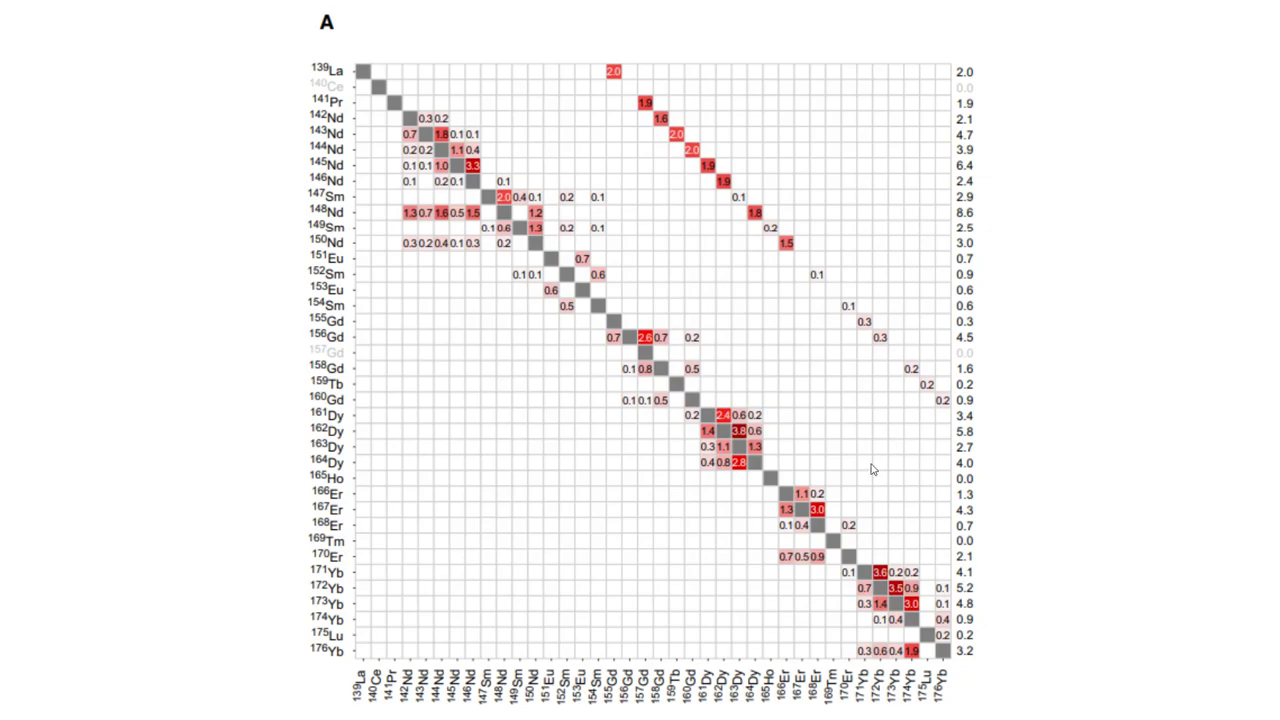
{"action": "mouse_move", "coordinate": [832, 452]}
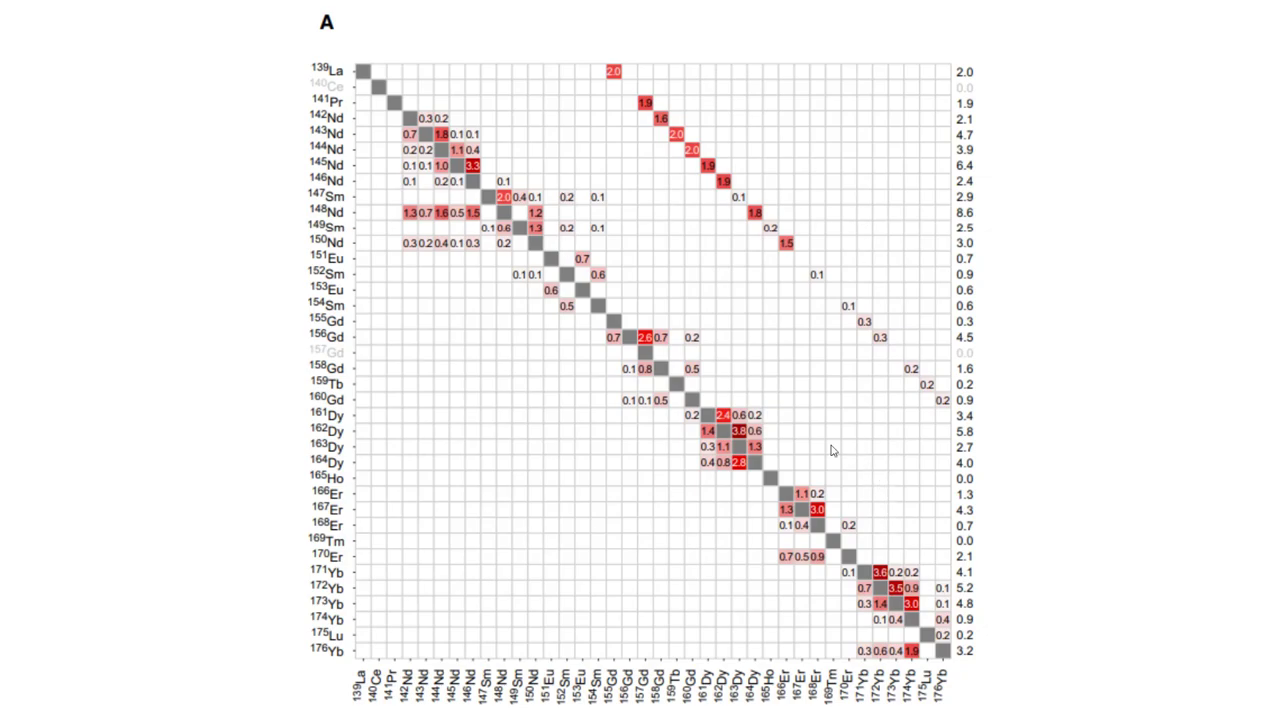
{"action": "mouse_move", "coordinate": [286, 438]}
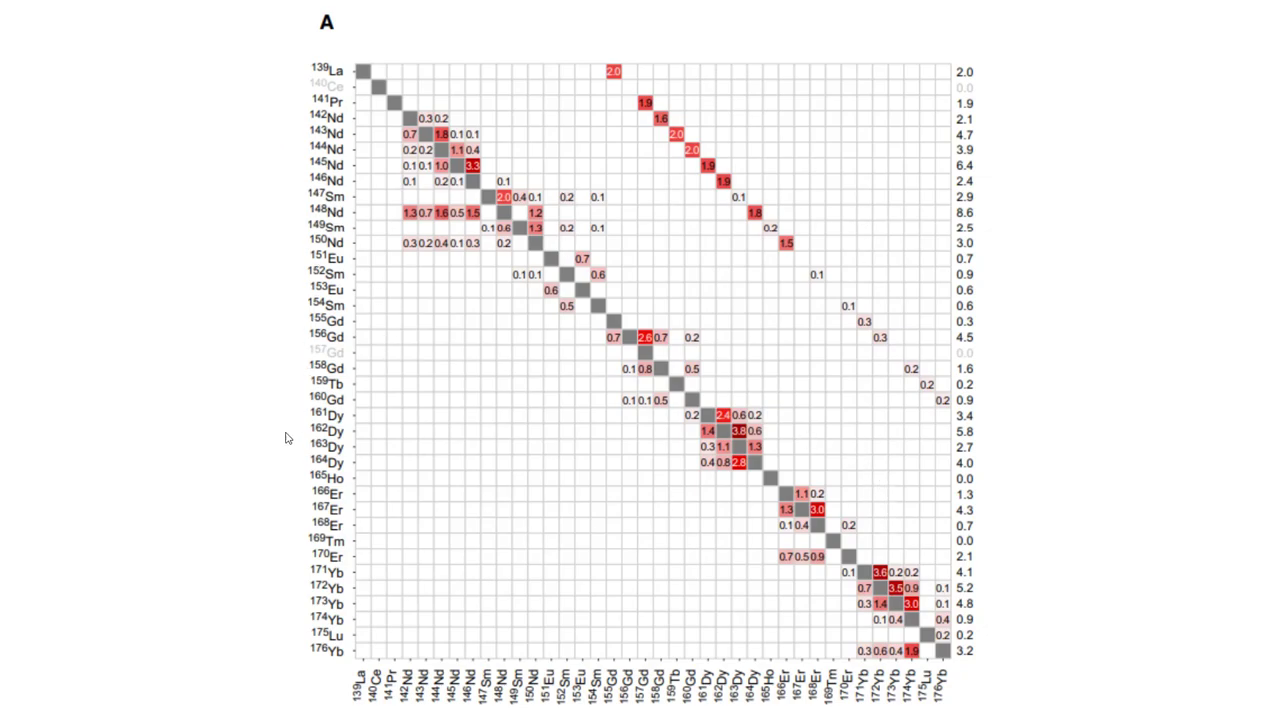
{"action": "mouse_move", "coordinate": [424, 300]}
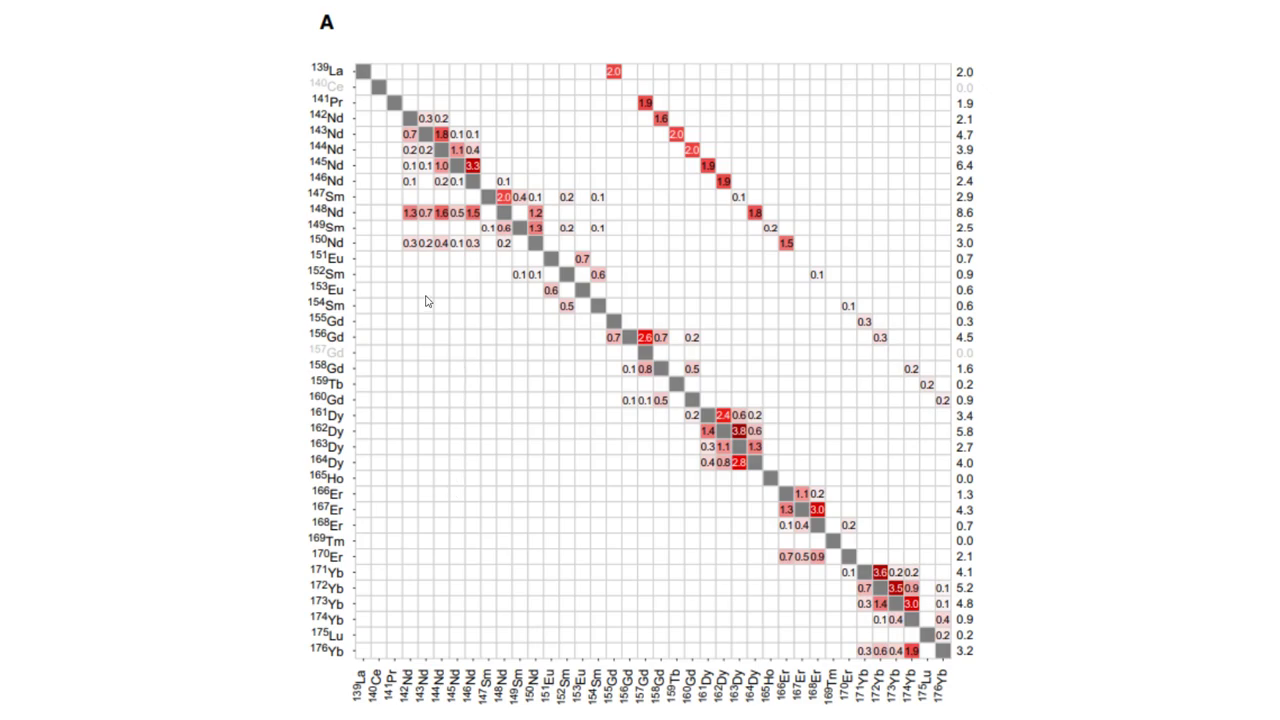
{"action": "mouse_move", "coordinate": [584, 224]}
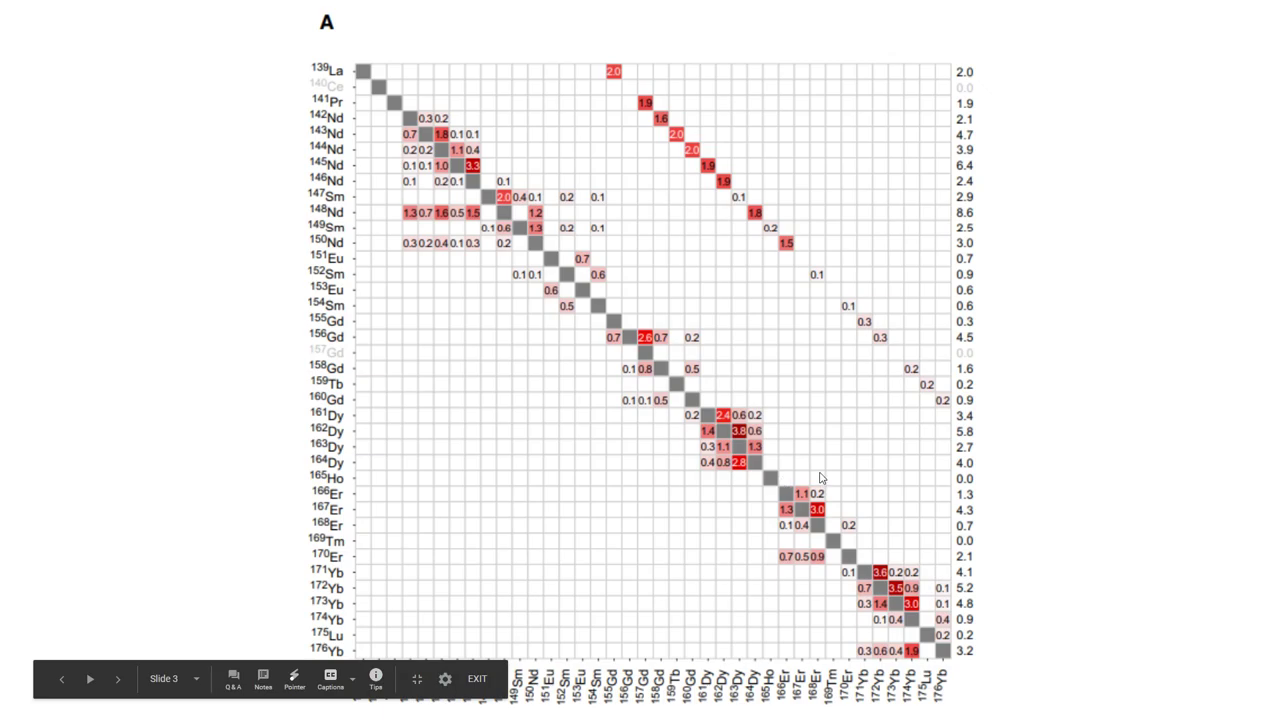
{"action": "mouse_move", "coordinate": [862, 370]}
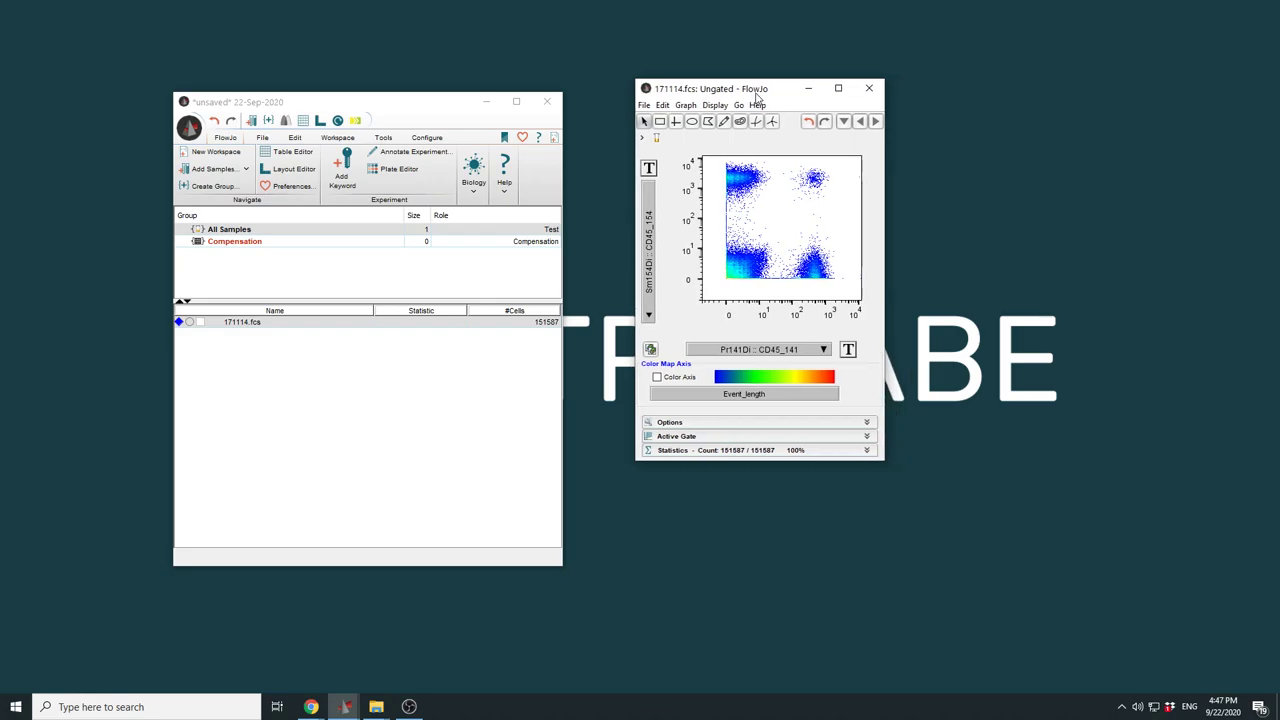
{"action": "mouse_move", "coordinate": [652, 216]}
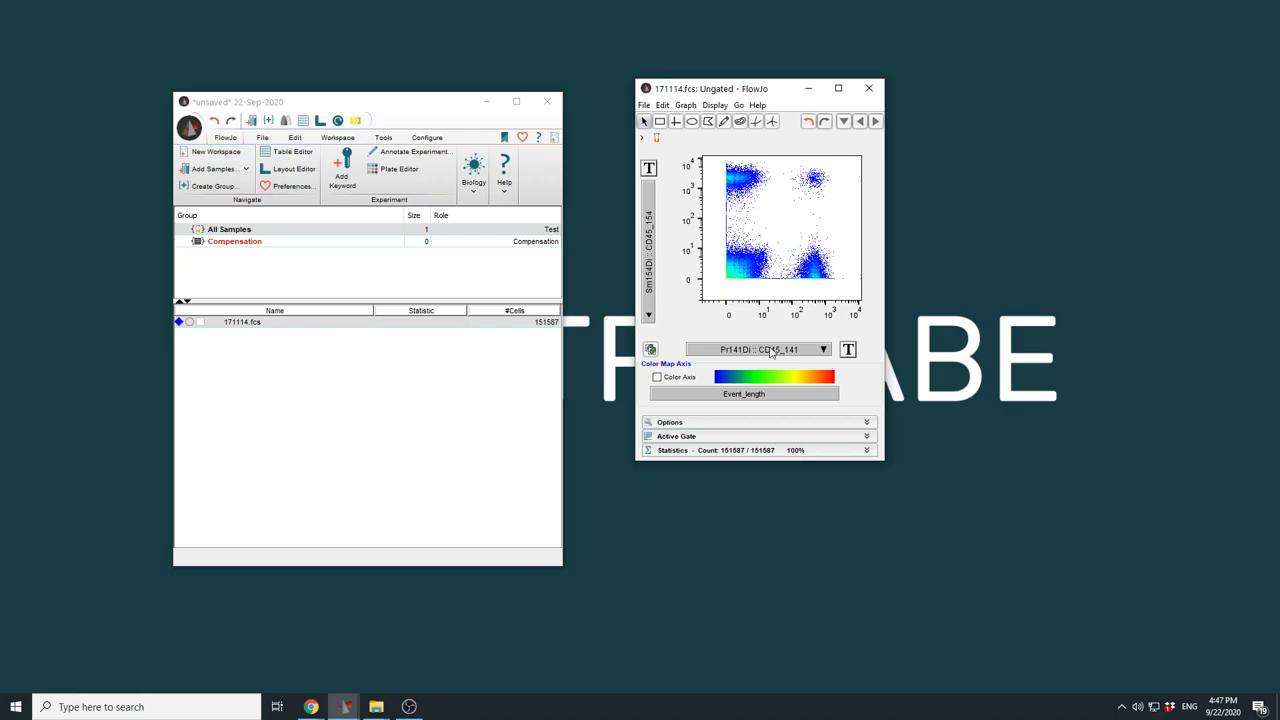
{"action": "mouse_move", "coordinate": [812, 268]}
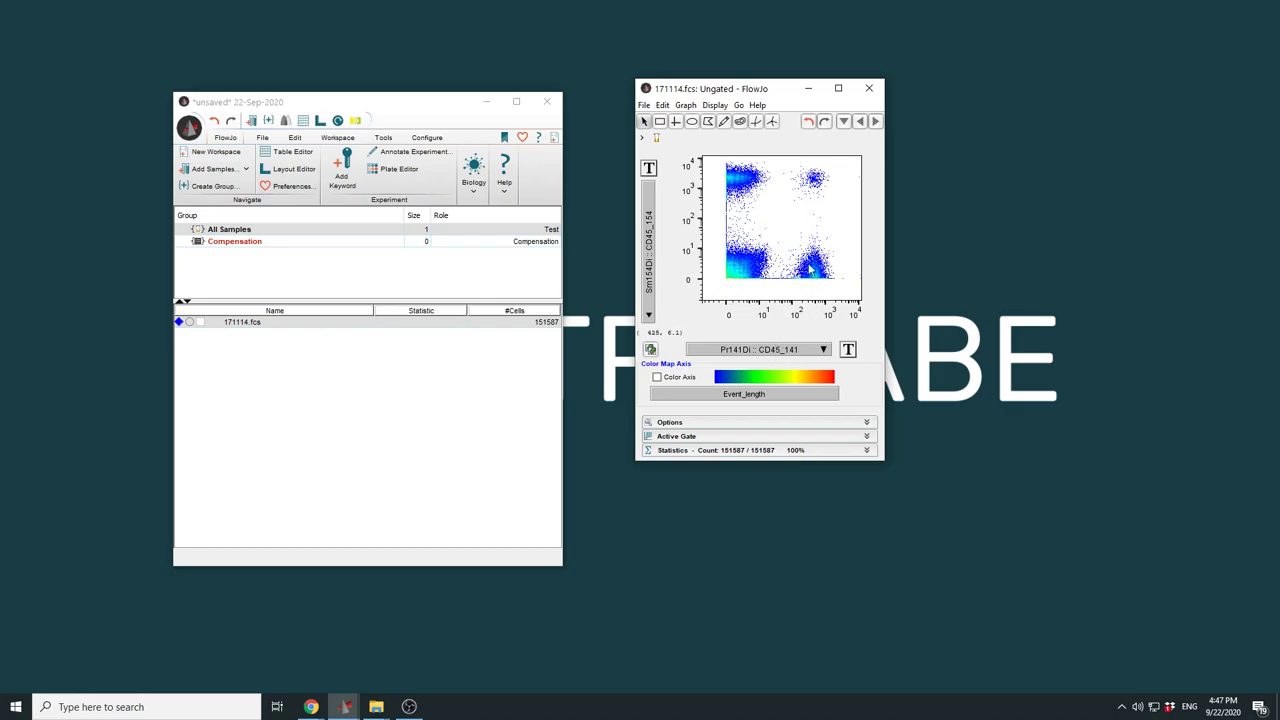
{"action": "mouse_move", "coordinate": [724, 168]}
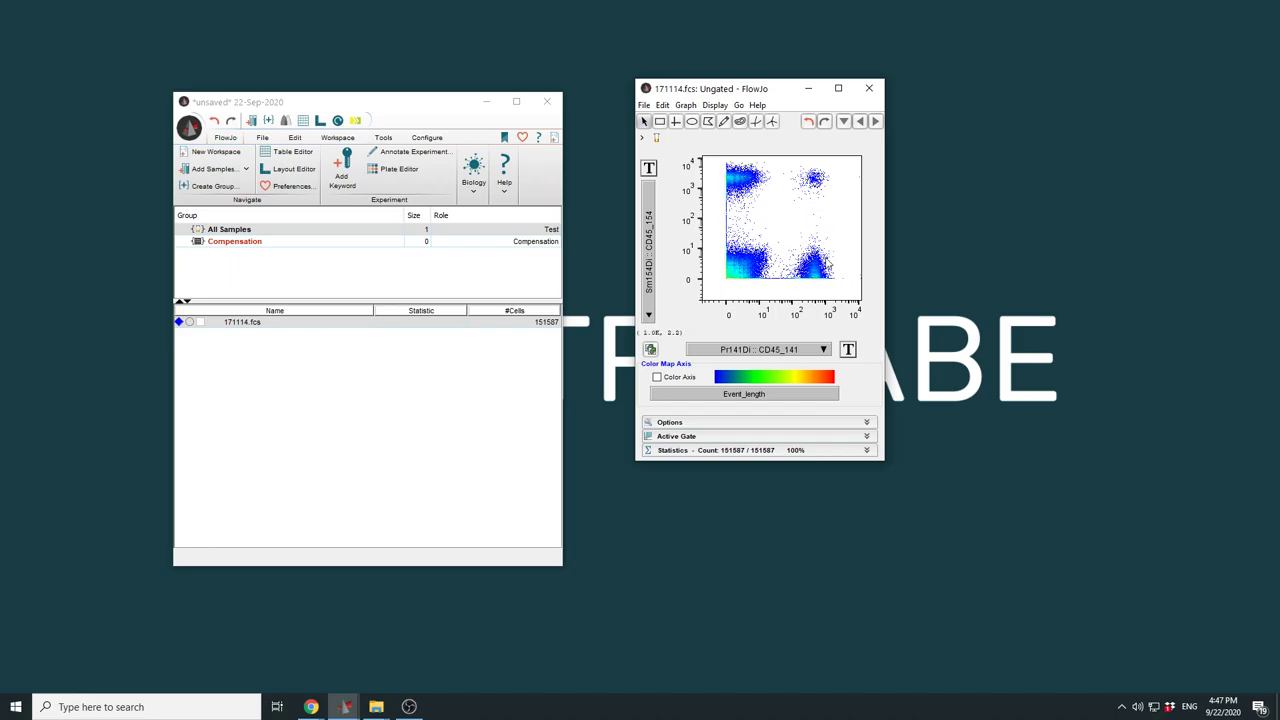
{"action": "mouse_move", "coordinate": [722, 264]}
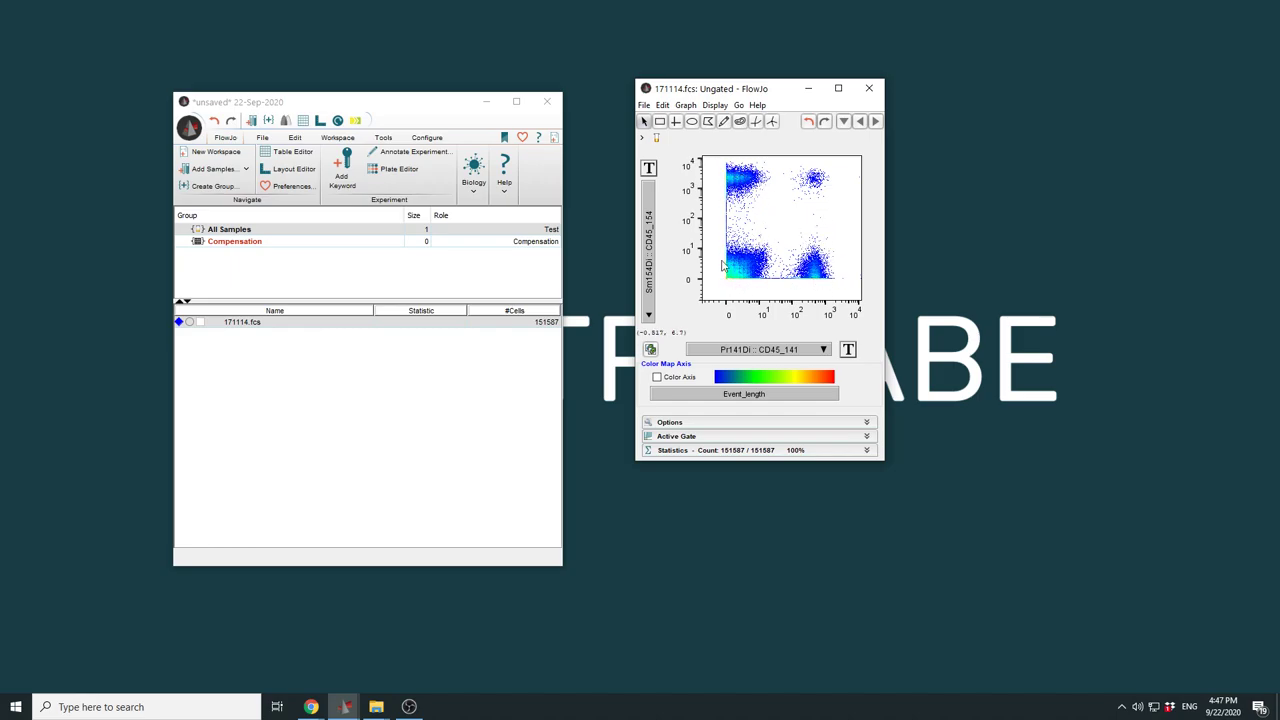
{"action": "mouse_move", "coordinate": [836, 184]}
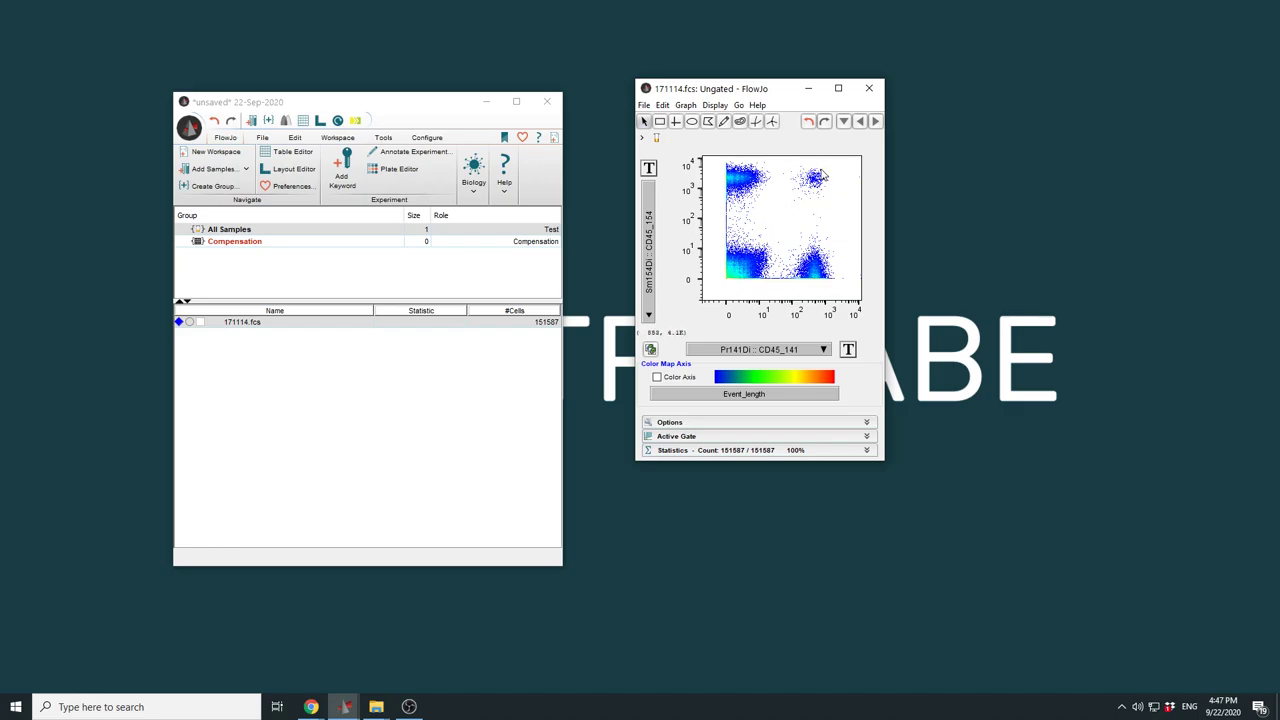
{"action": "mouse_move", "coordinate": [818, 268]}
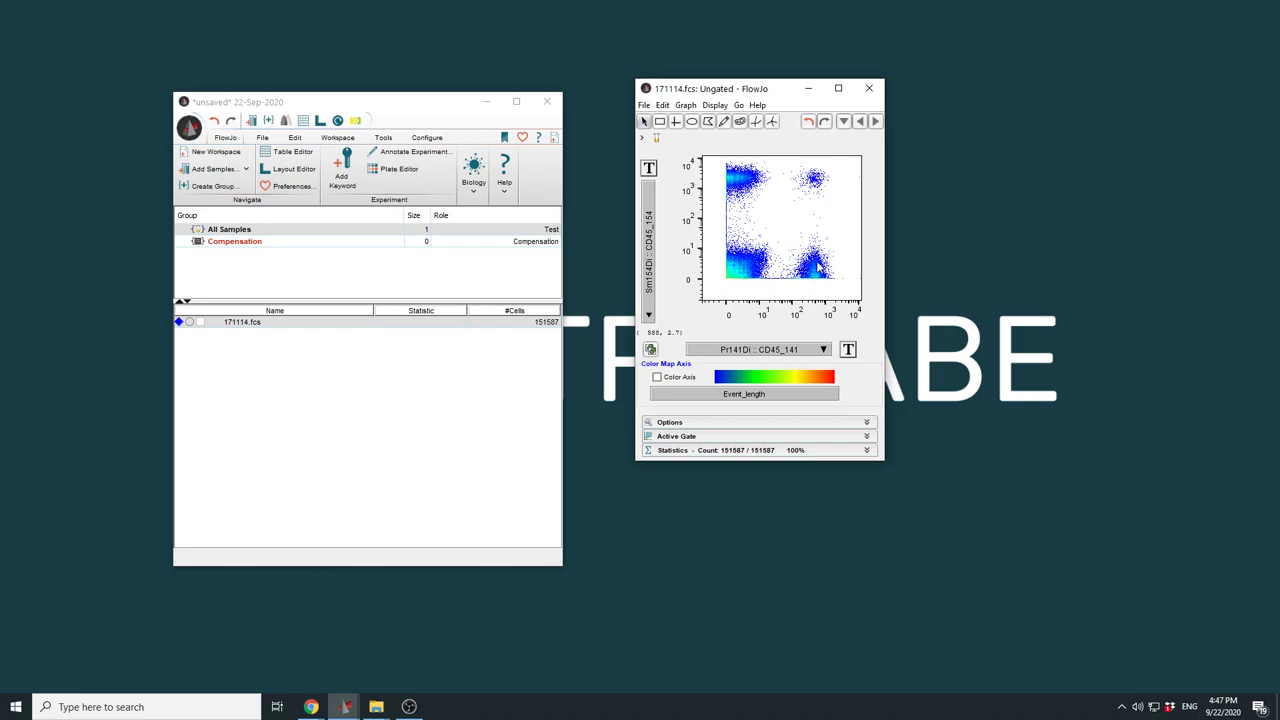
{"action": "mouse_move", "coordinate": [816, 282]}
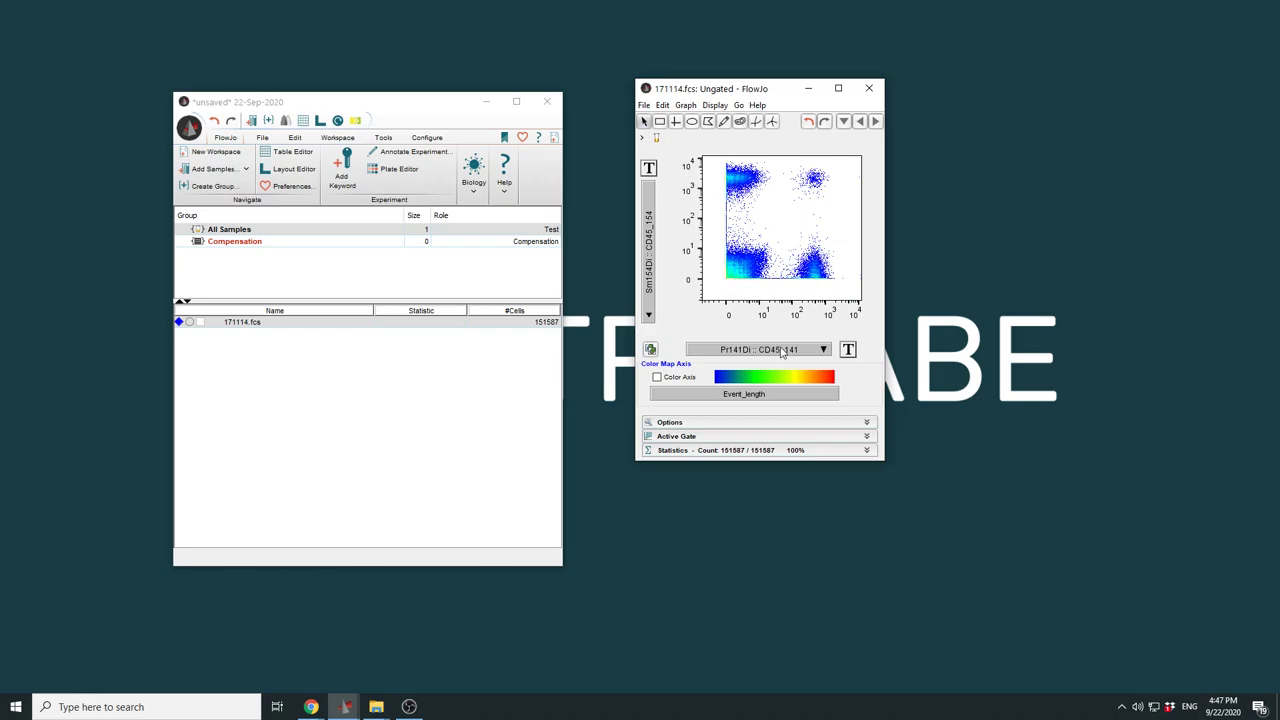
Put In113Di : CD45_113 on the horizontal axis to show its spillover with CD45_115
{"action": "left_click", "coordinate": [824, 348]}
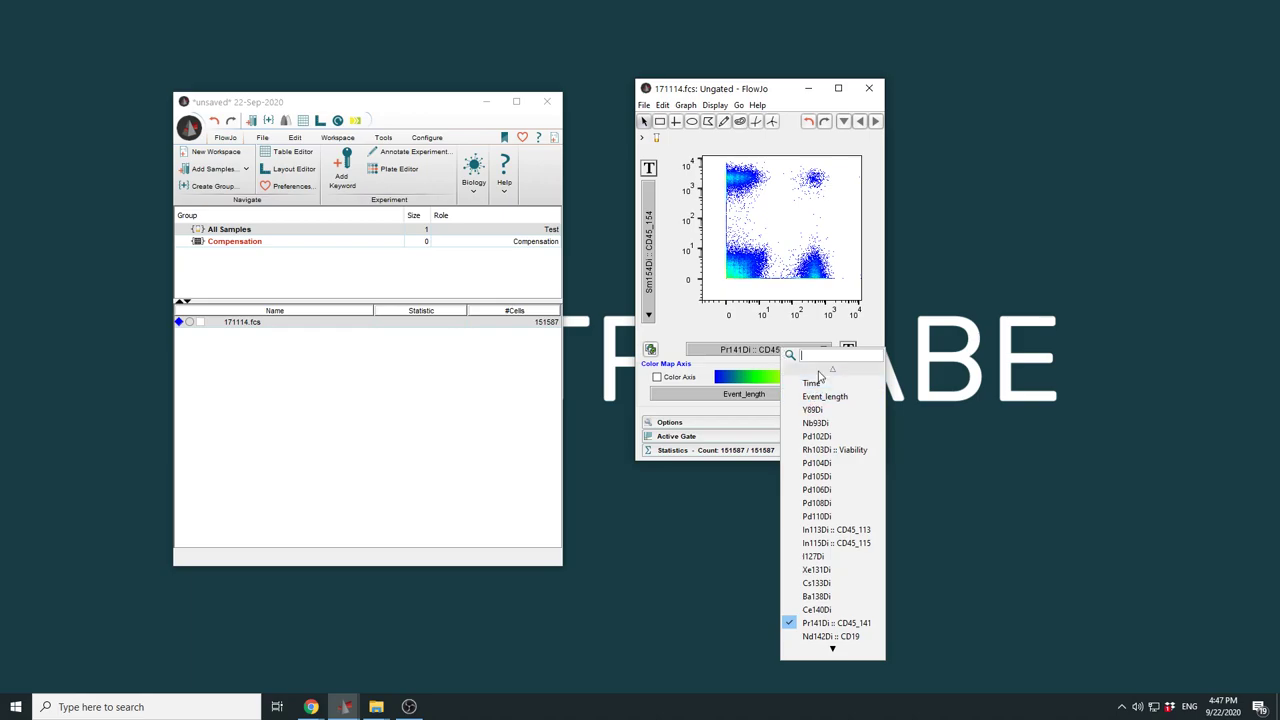
{"action": "left_click", "coordinate": [836, 528]}
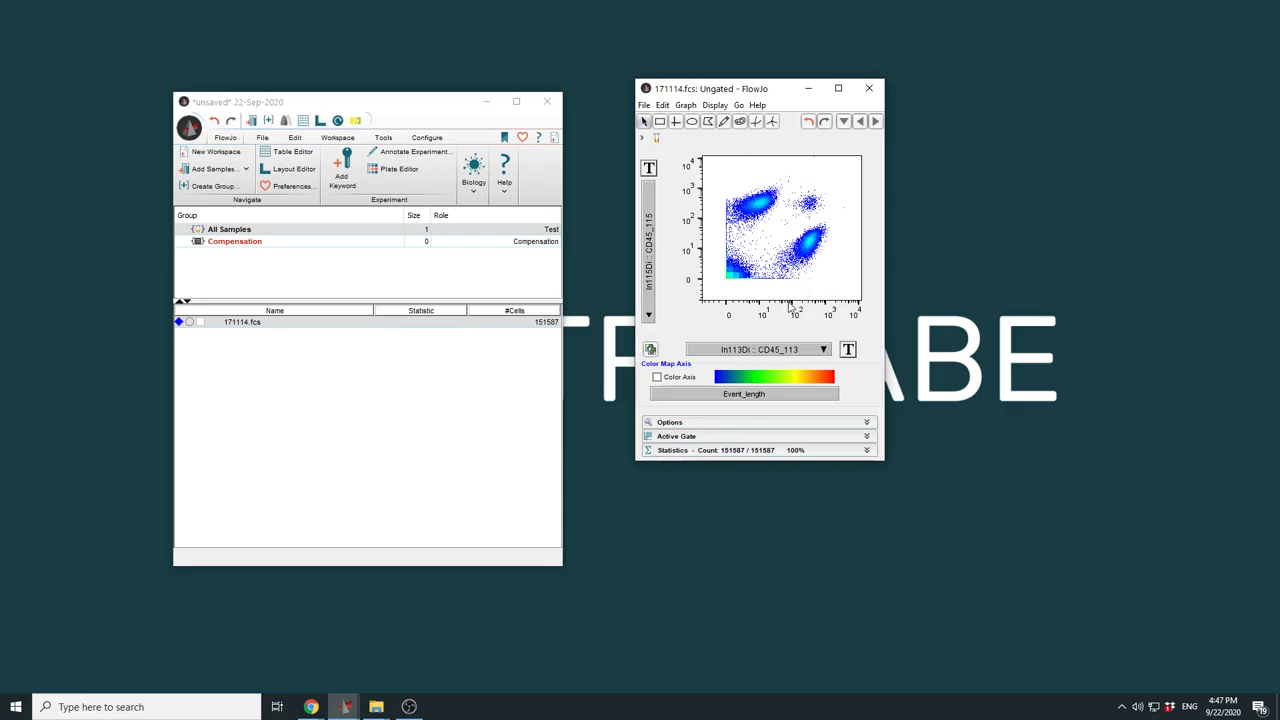
{"action": "mouse_move", "coordinate": [800, 284]}
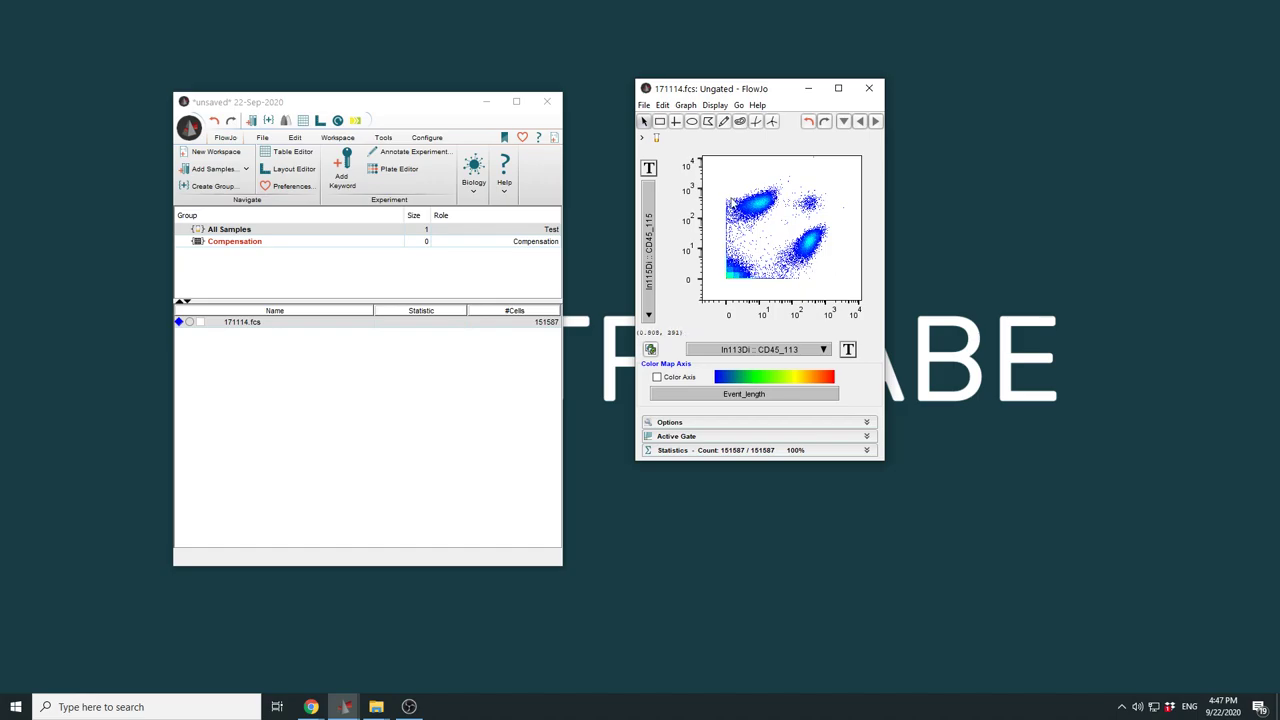
{"action": "mouse_move", "coordinate": [770, 204]}
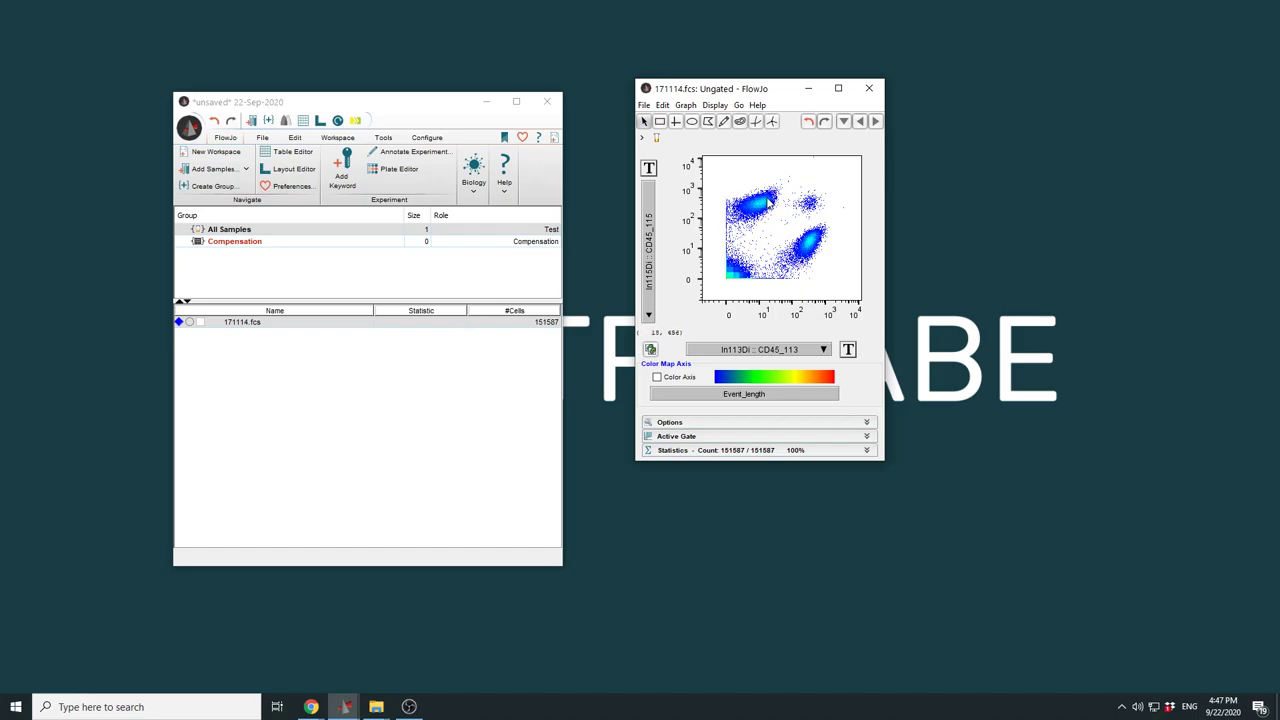
{"action": "mouse_move", "coordinate": [796, 228]}
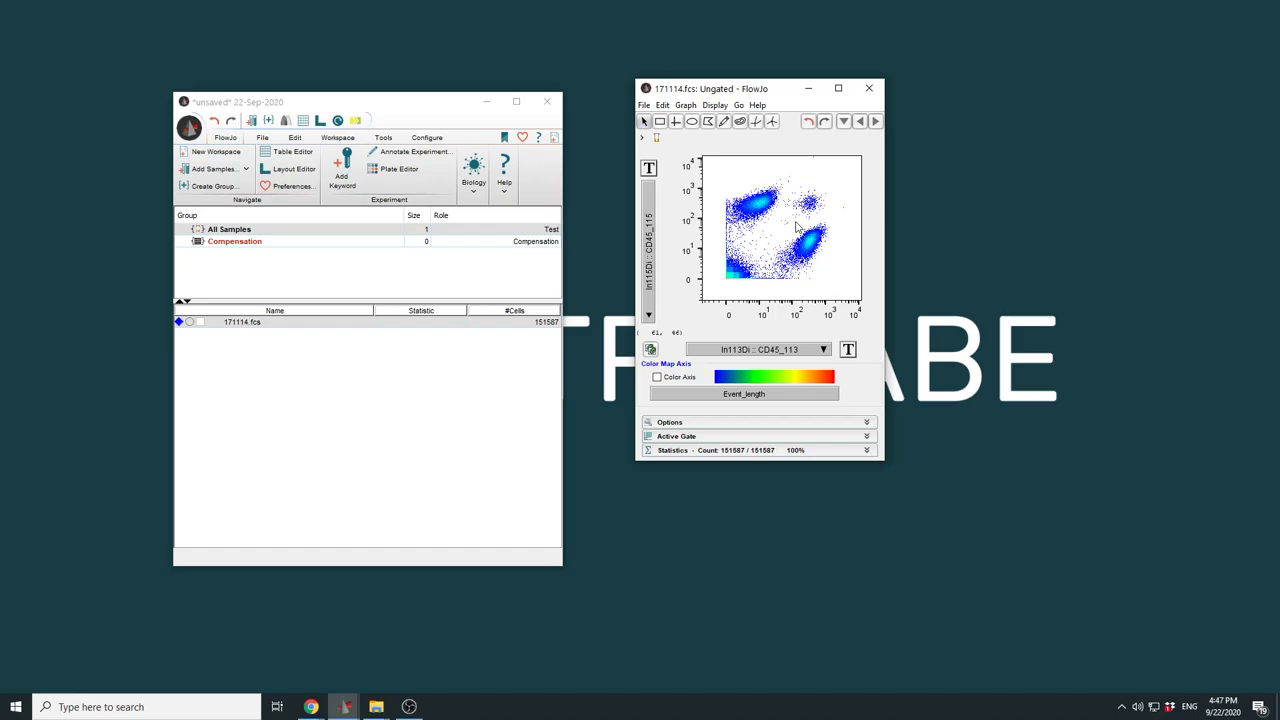
{"action": "mouse_move", "coordinate": [788, 286]}
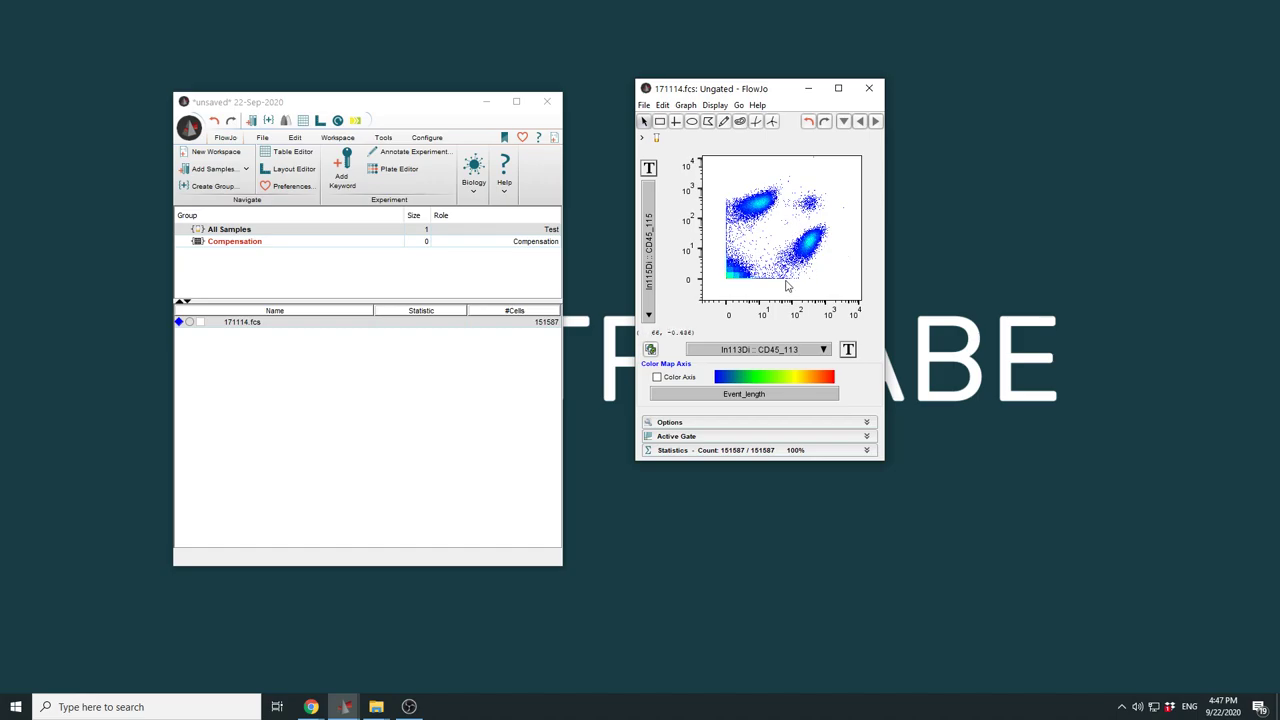
{"action": "mouse_move", "coordinate": [804, 268]}
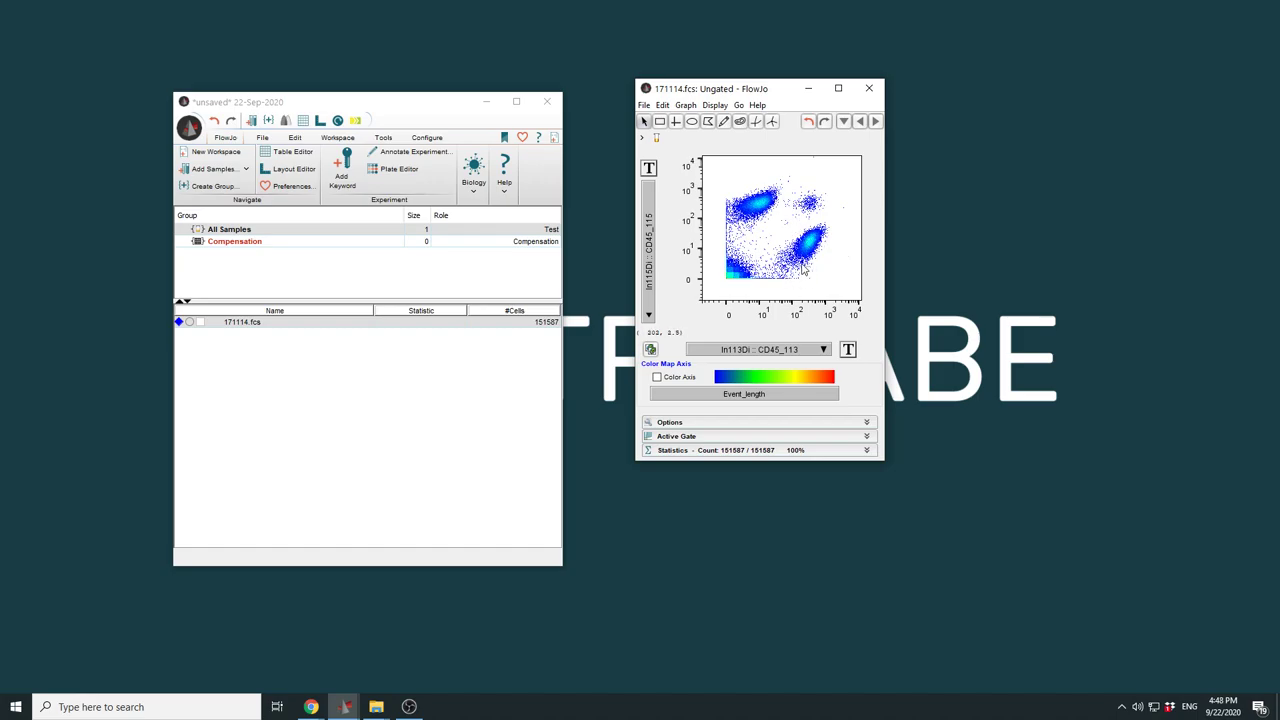
{"action": "mouse_move", "coordinate": [808, 268]}
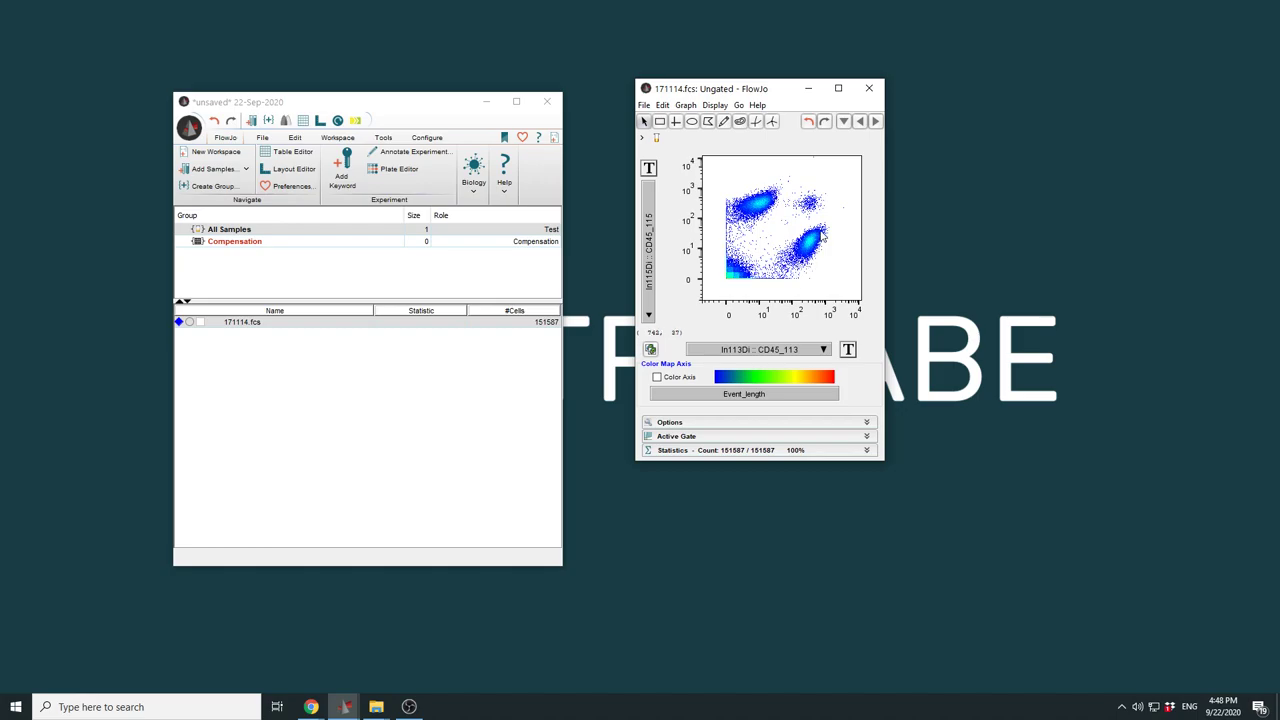
{"action": "mouse_move", "coordinate": [820, 238]}
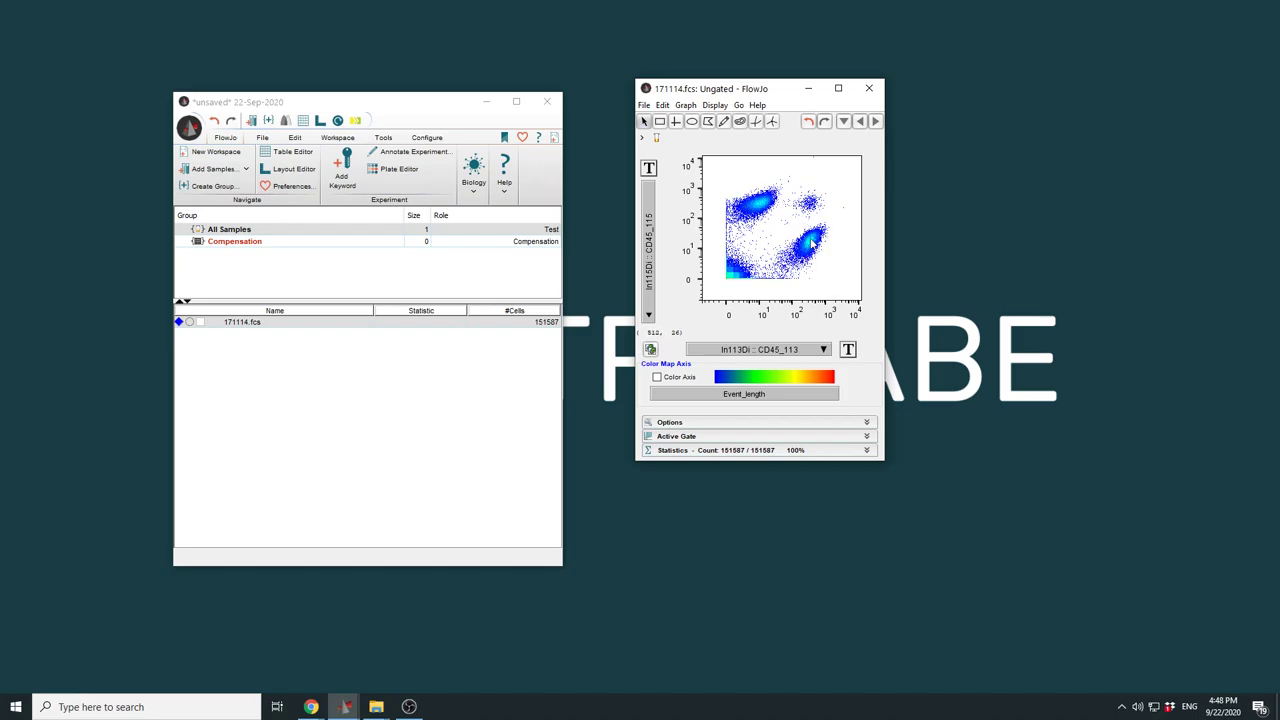
{"action": "mouse_move", "coordinate": [808, 252]}
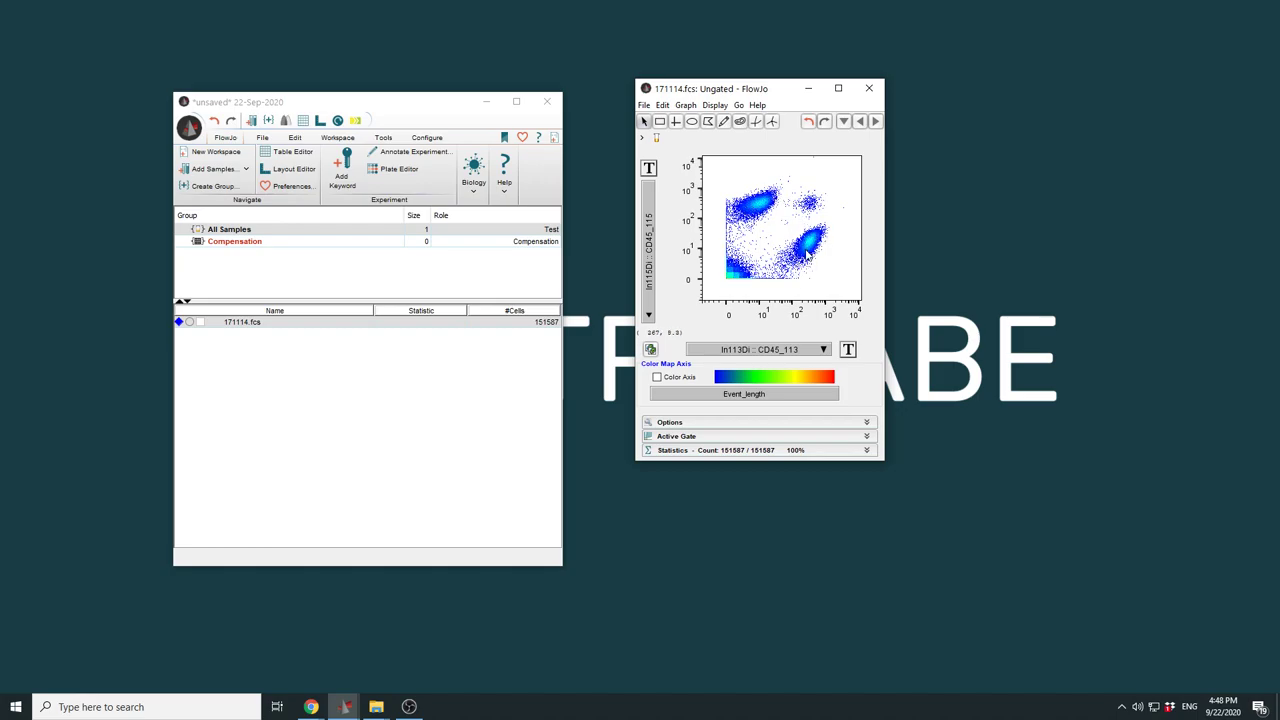
{"action": "mouse_move", "coordinate": [796, 228]}
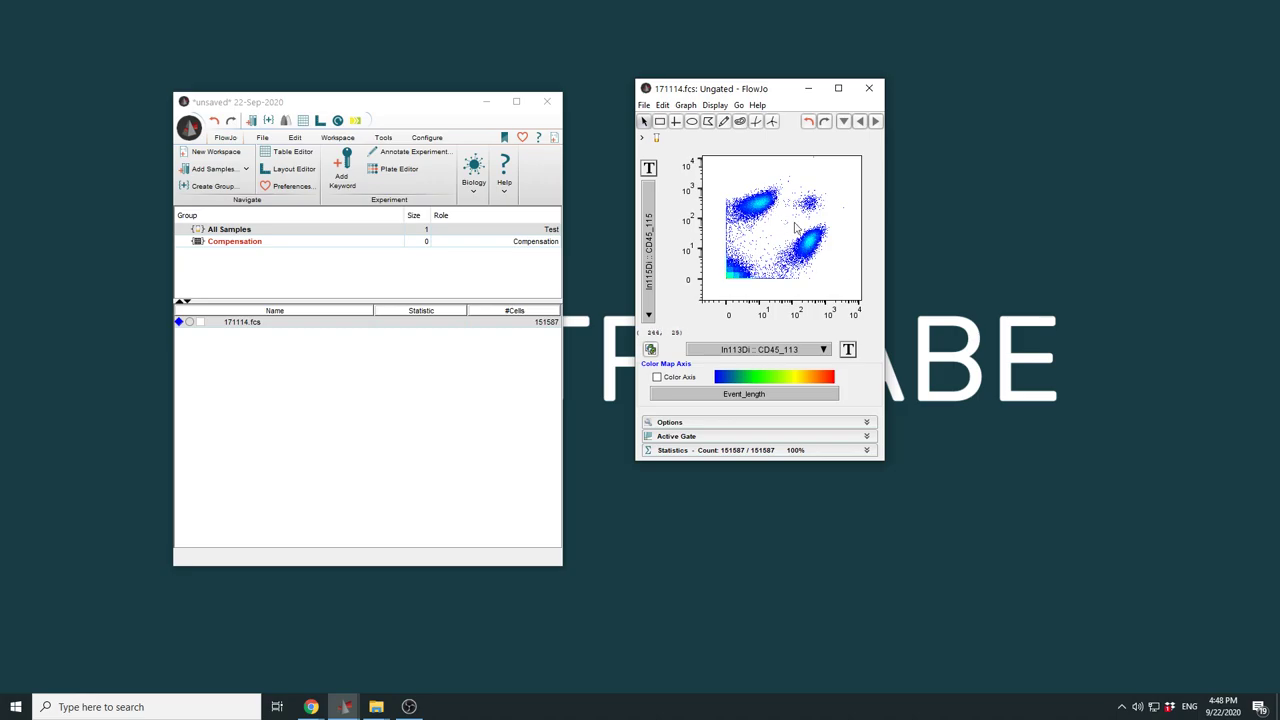
{"action": "mouse_move", "coordinate": [668, 234]}
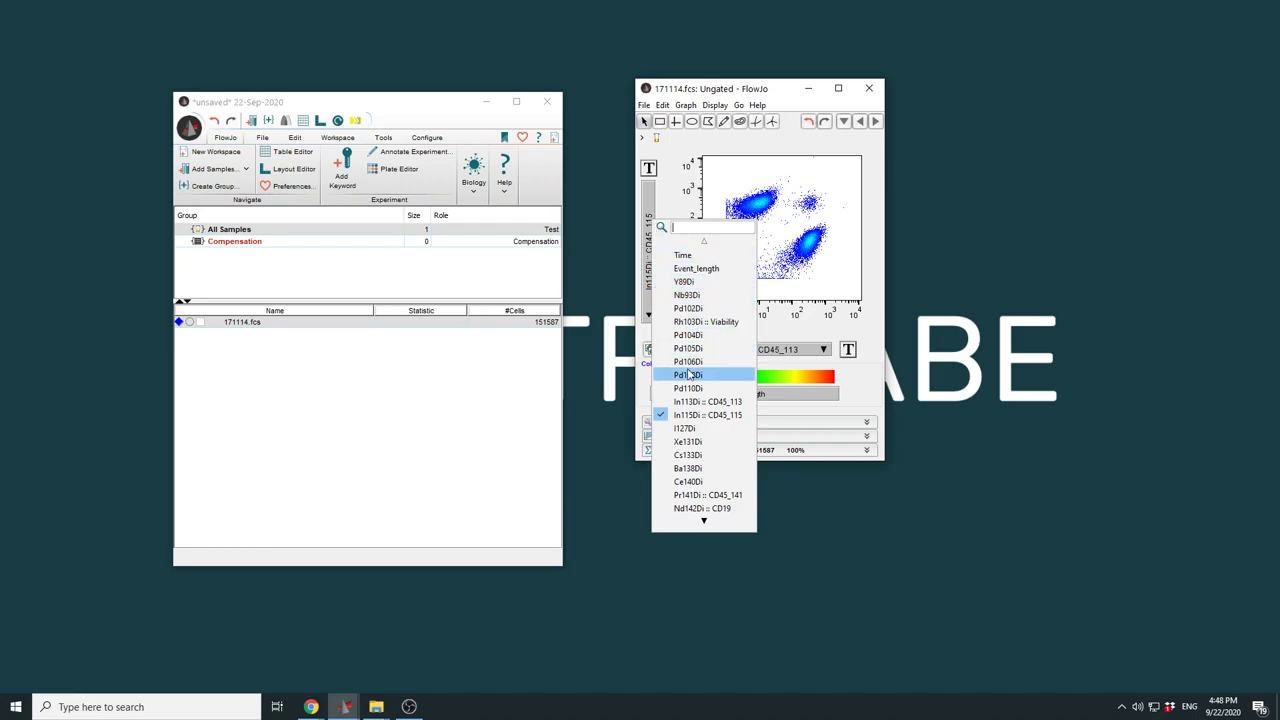
{"action": "left_click", "coordinate": [708, 400]}
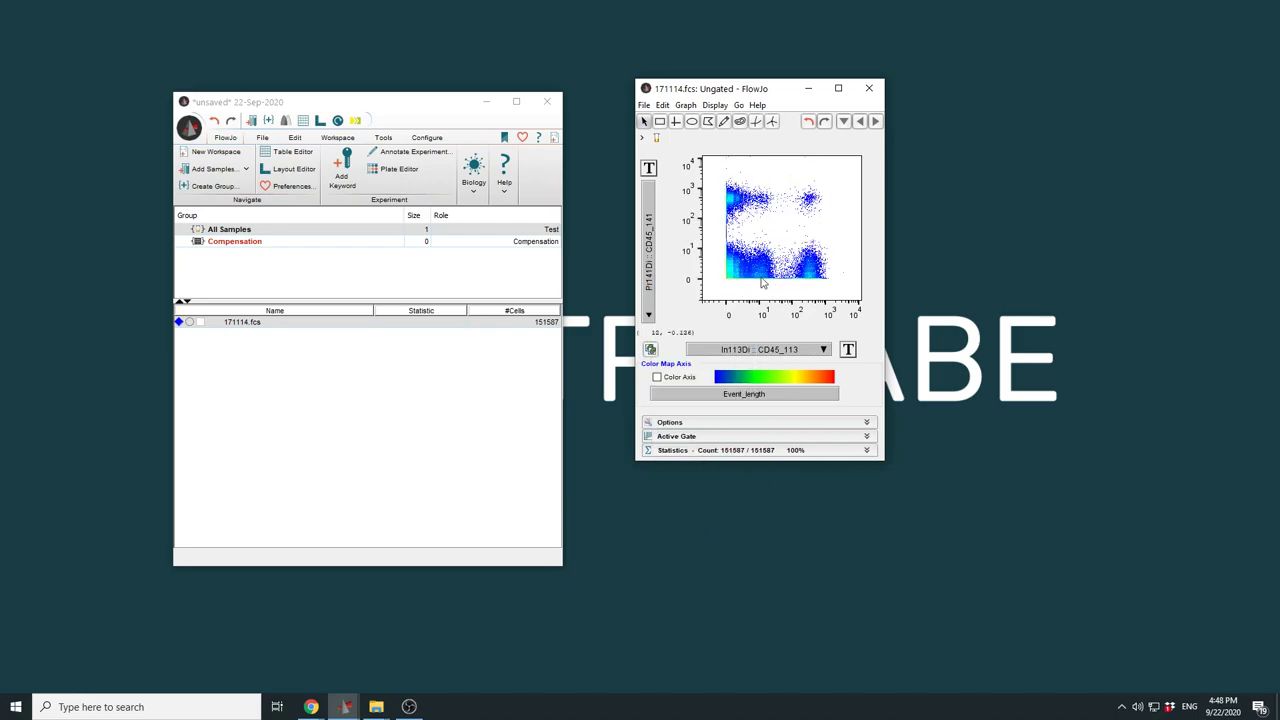
{"action": "mouse_move", "coordinate": [740, 288]}
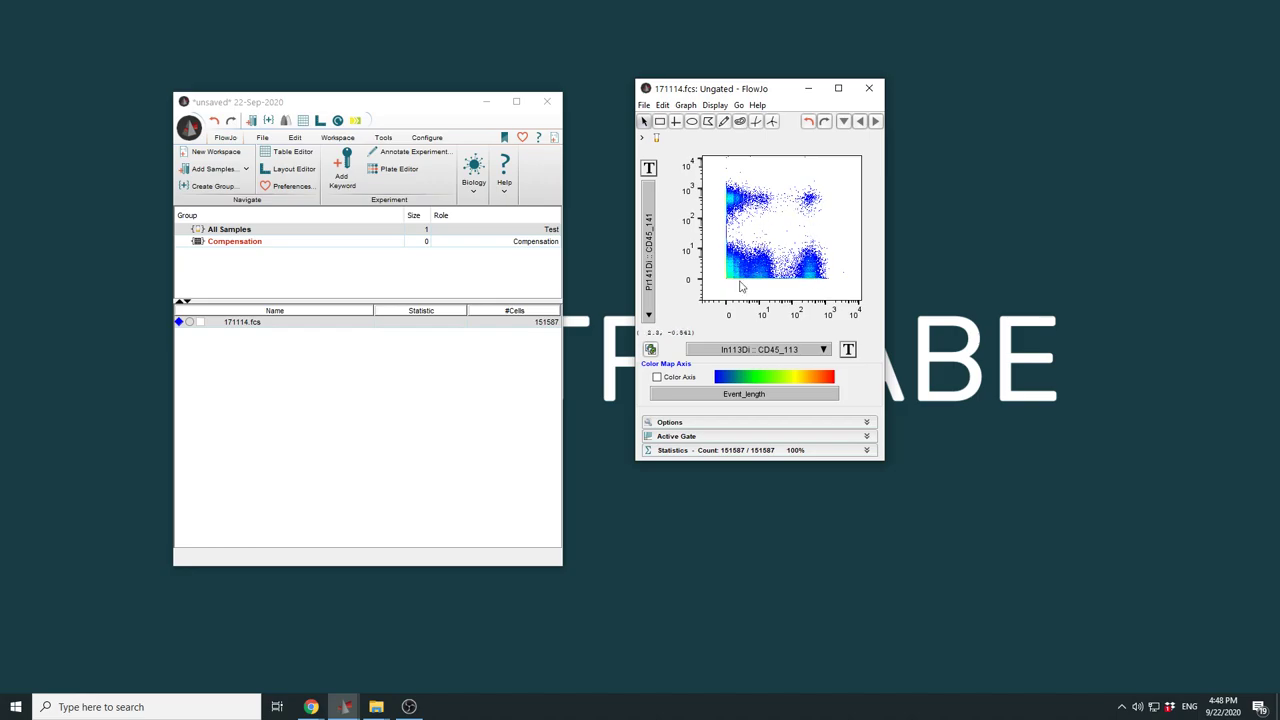
{"action": "mouse_move", "coordinate": [828, 184]}
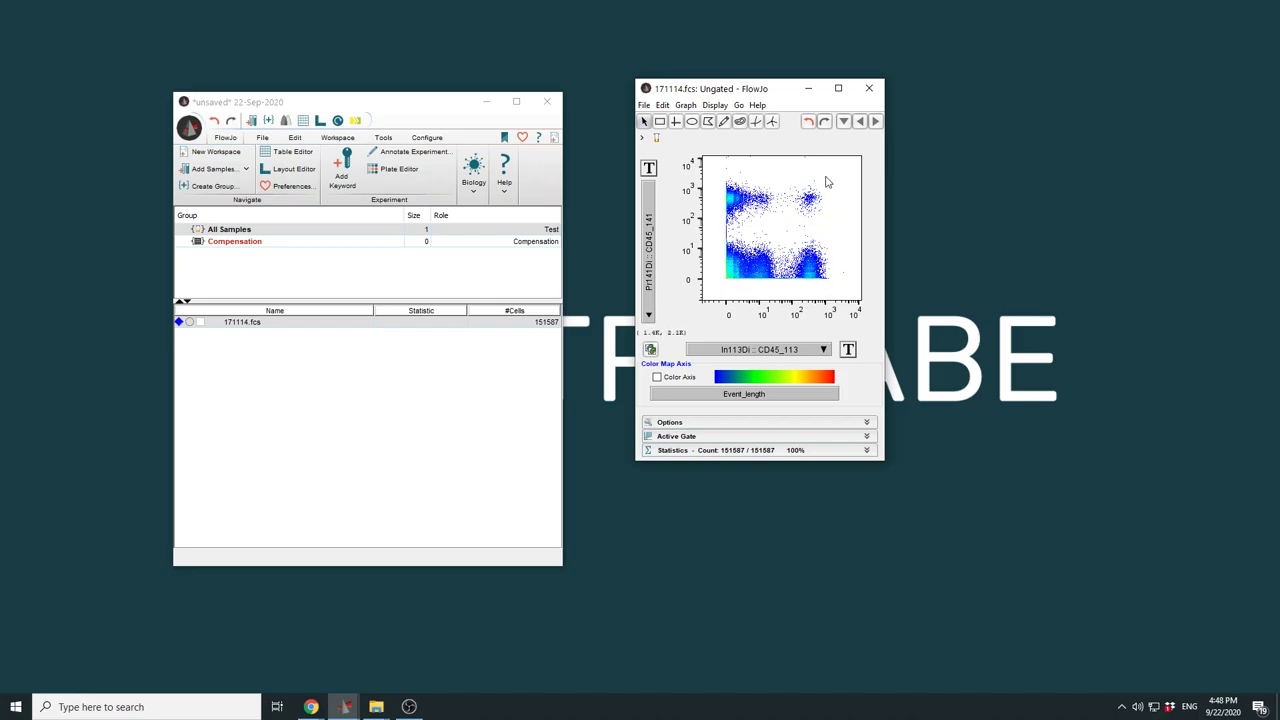
{"action": "mouse_move", "coordinate": [724, 278]}
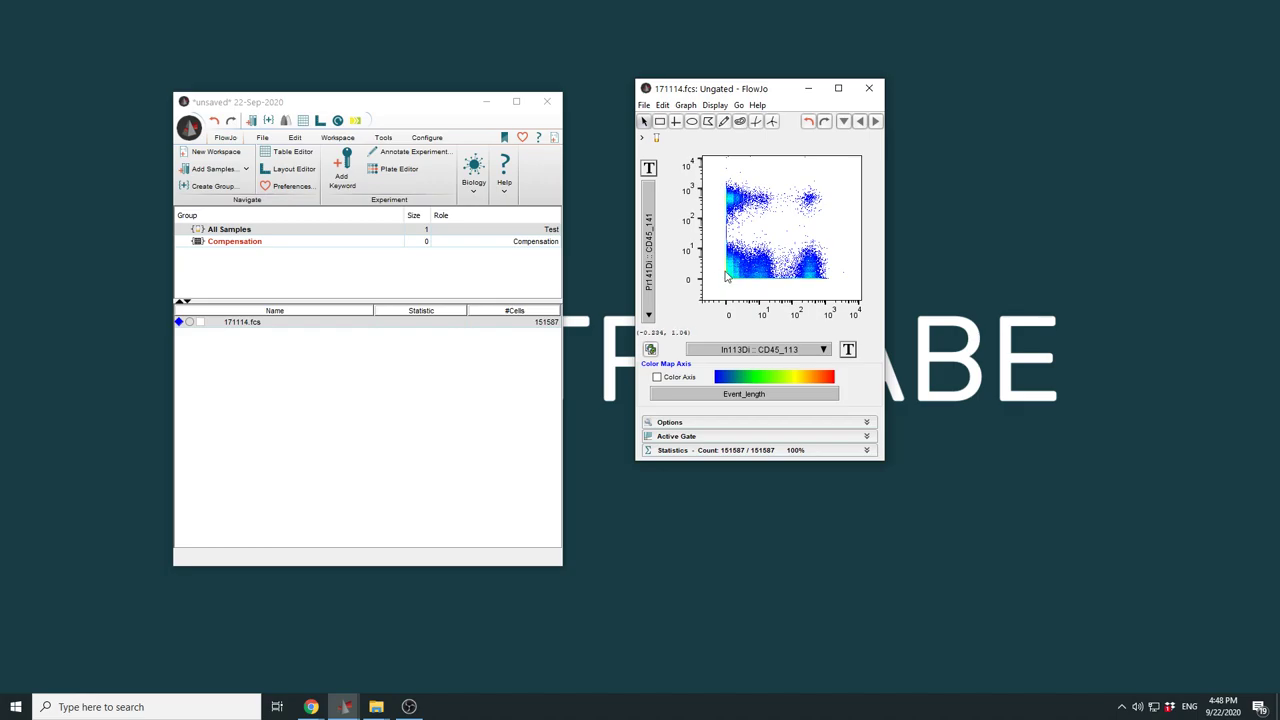
{"action": "mouse_move", "coordinate": [772, 212]}
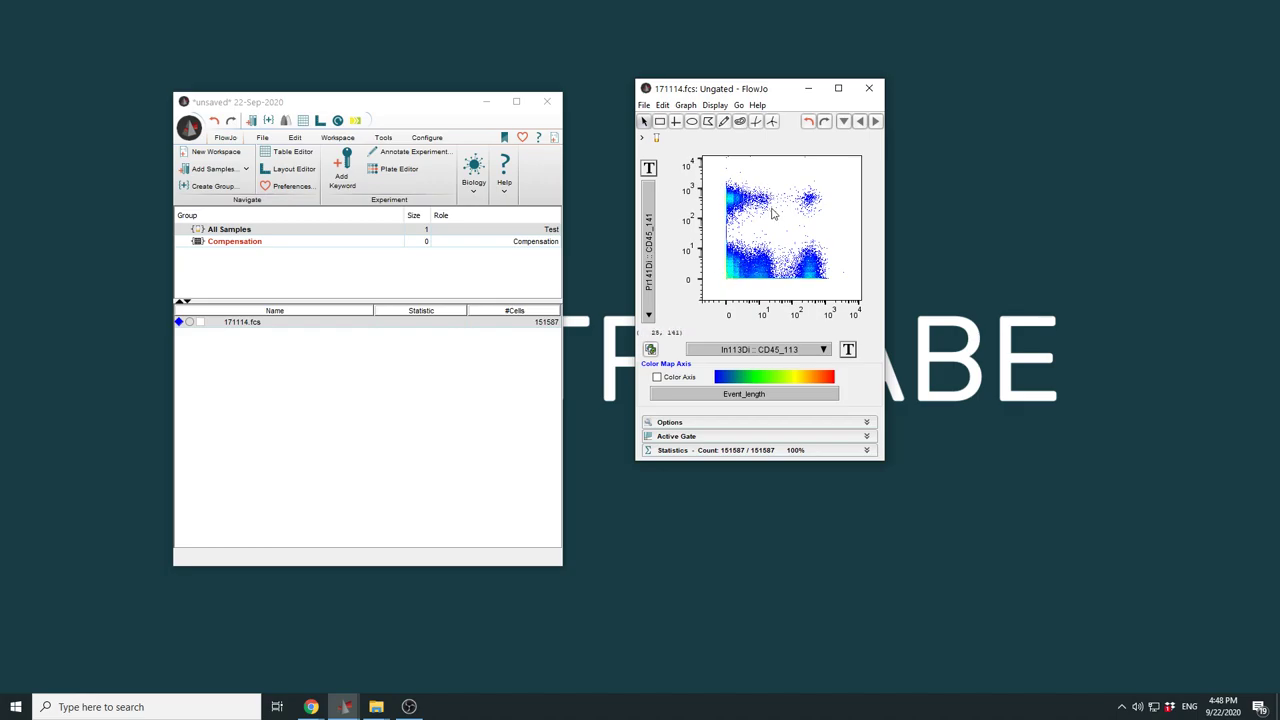
{"action": "mouse_move", "coordinate": [778, 208]}
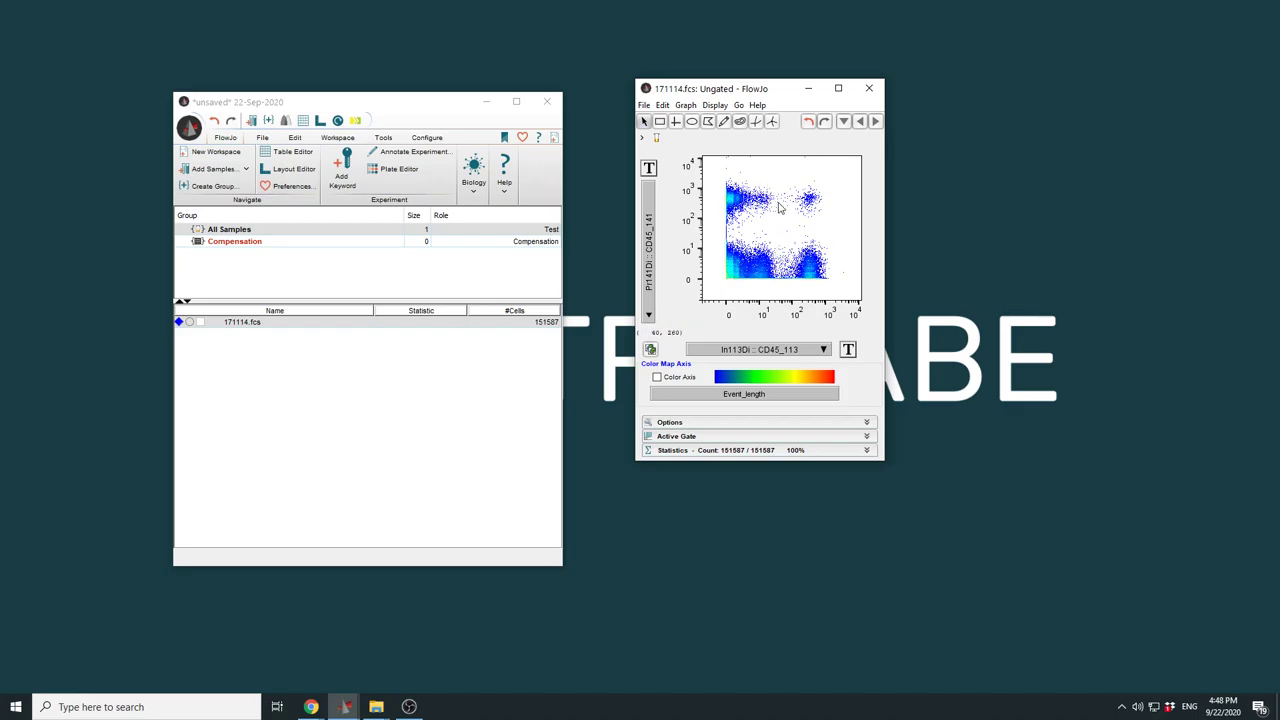
{"action": "mouse_move", "coordinate": [772, 220]}
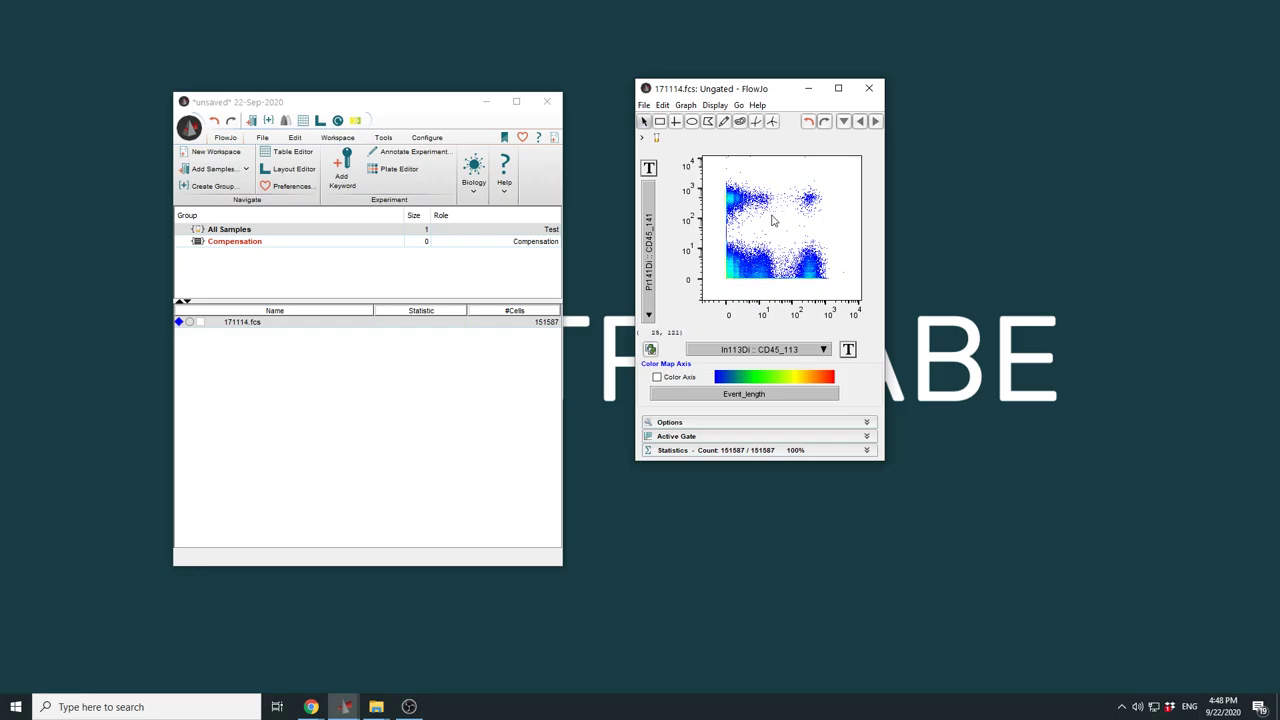
{"action": "mouse_move", "coordinate": [764, 266]}
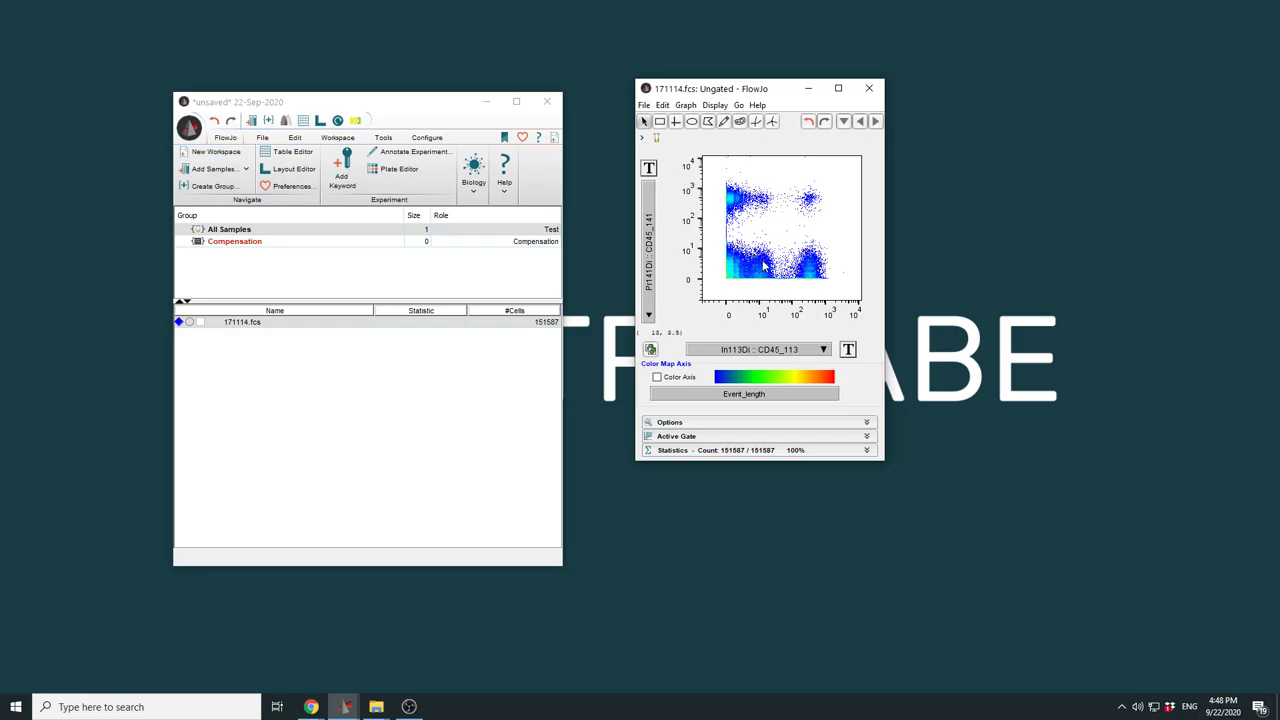
{"action": "mouse_move", "coordinate": [784, 224]}
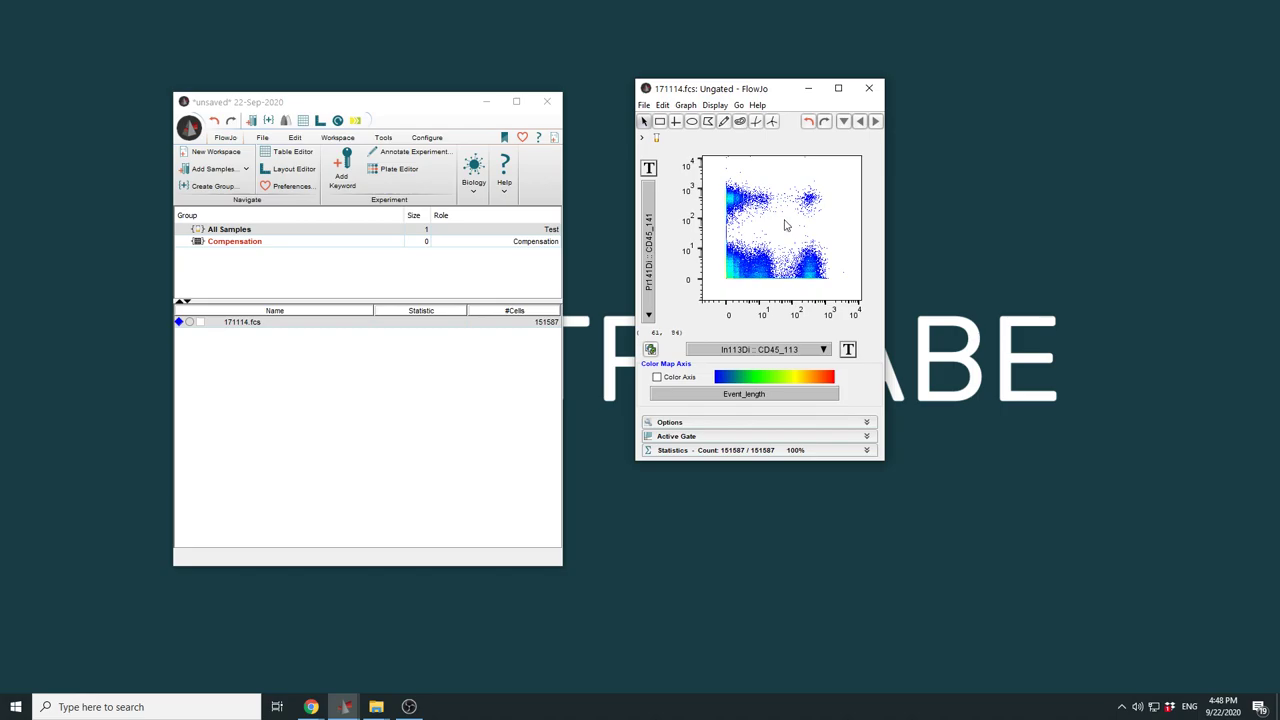
{"action": "mouse_move", "coordinate": [792, 248]}
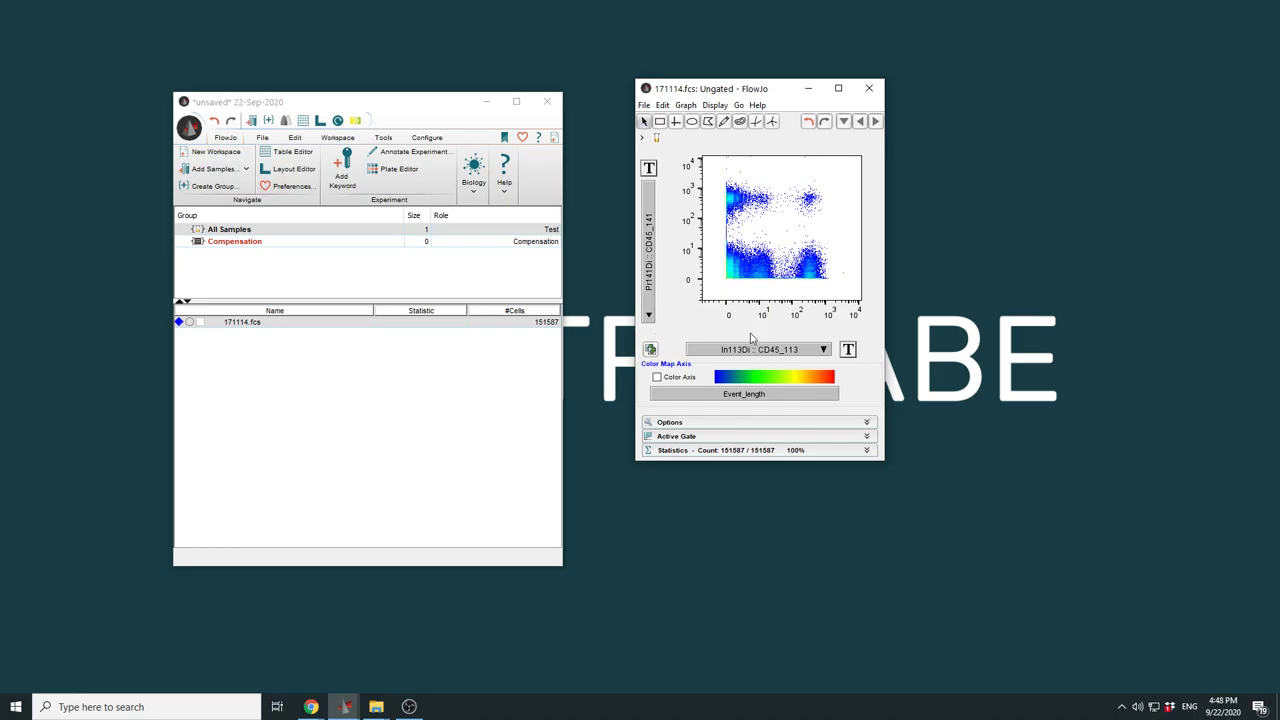
{"action": "mouse_move", "coordinate": [768, 350]}
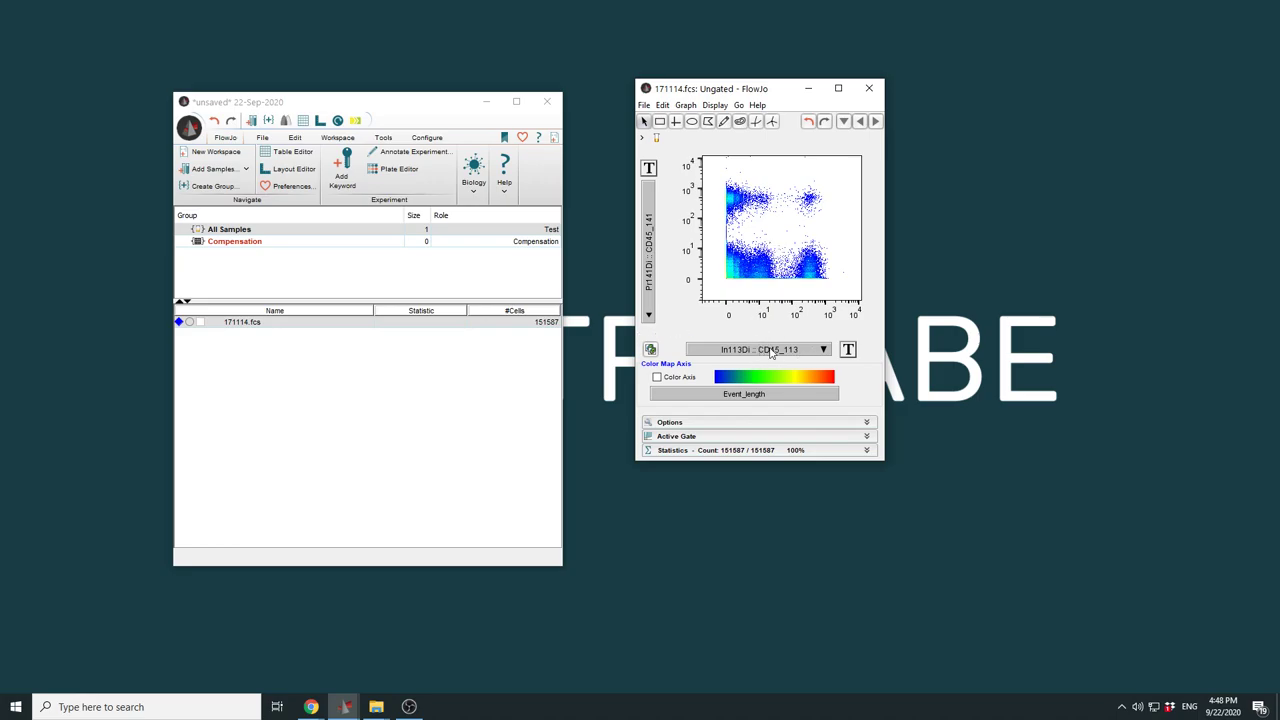
{"action": "mouse_move", "coordinate": [664, 218]}
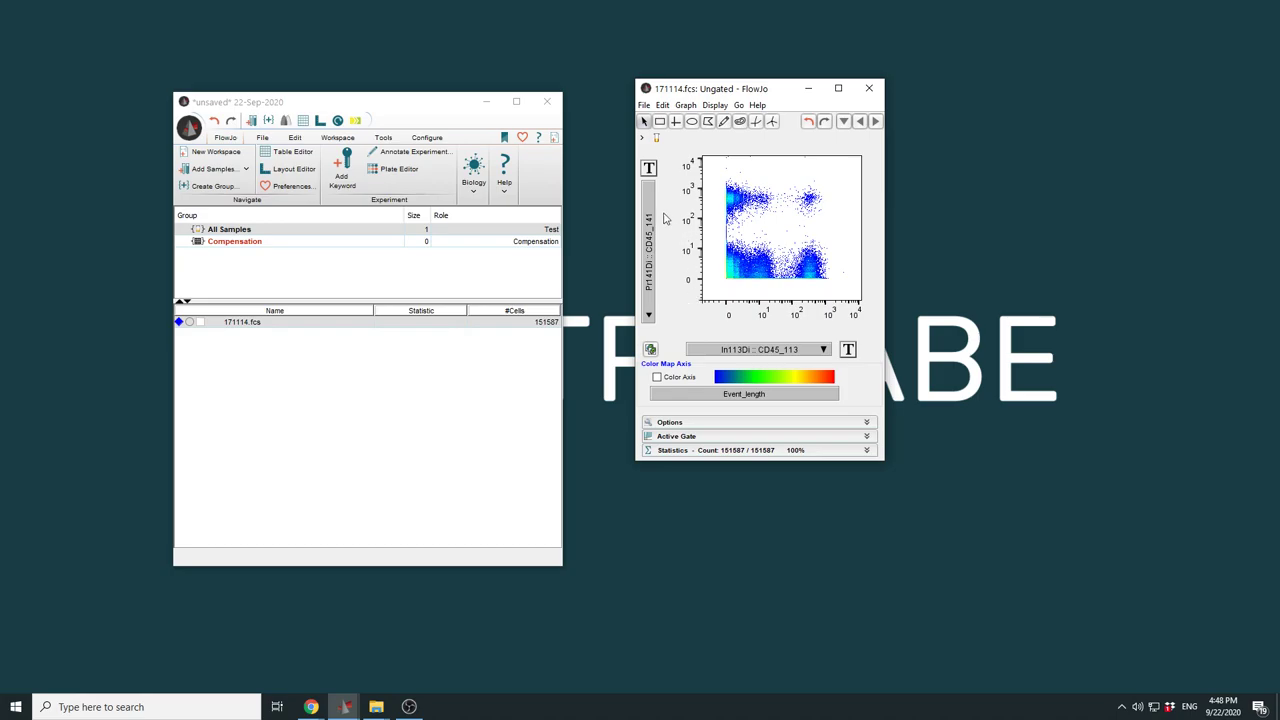
{"action": "mouse_move", "coordinate": [658, 272]}
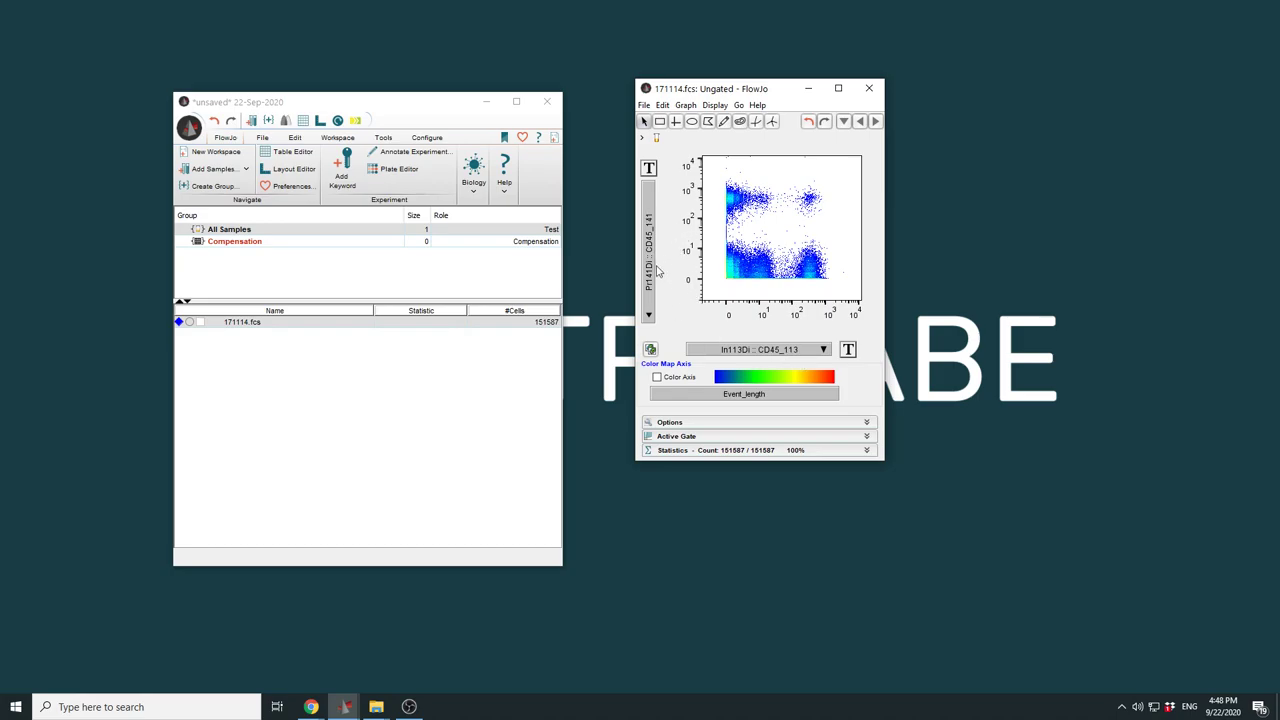
{"action": "mouse_move", "coordinate": [784, 338]}
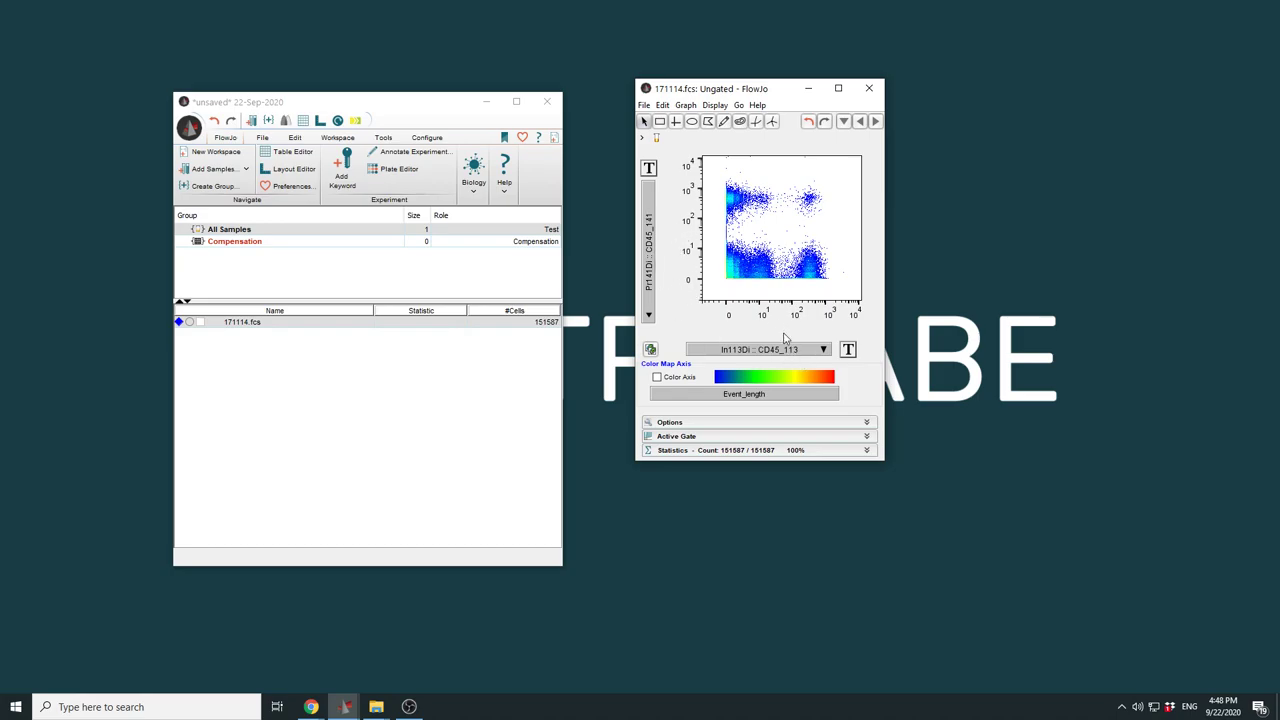
{"action": "mouse_move", "coordinate": [752, 318]}
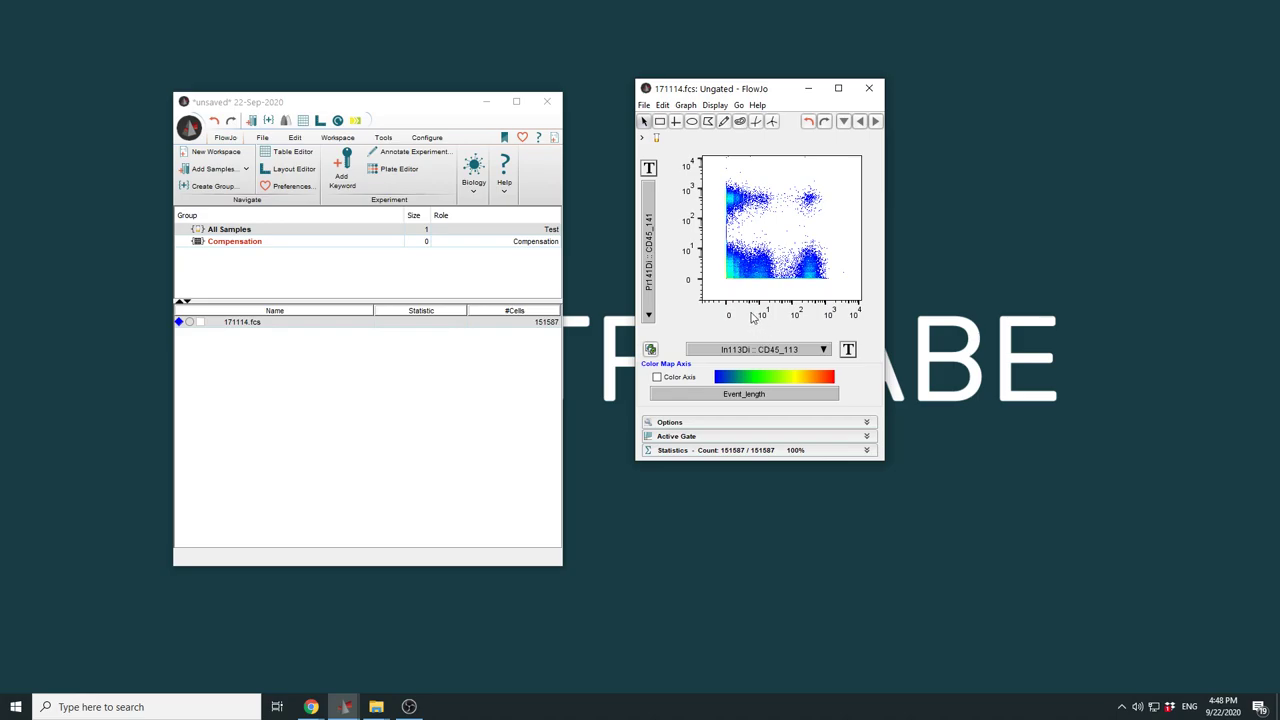
Replot with the Tb159Di CD45_159 channel on the x-axis
{"action": "left_click", "coordinate": [824, 348]}
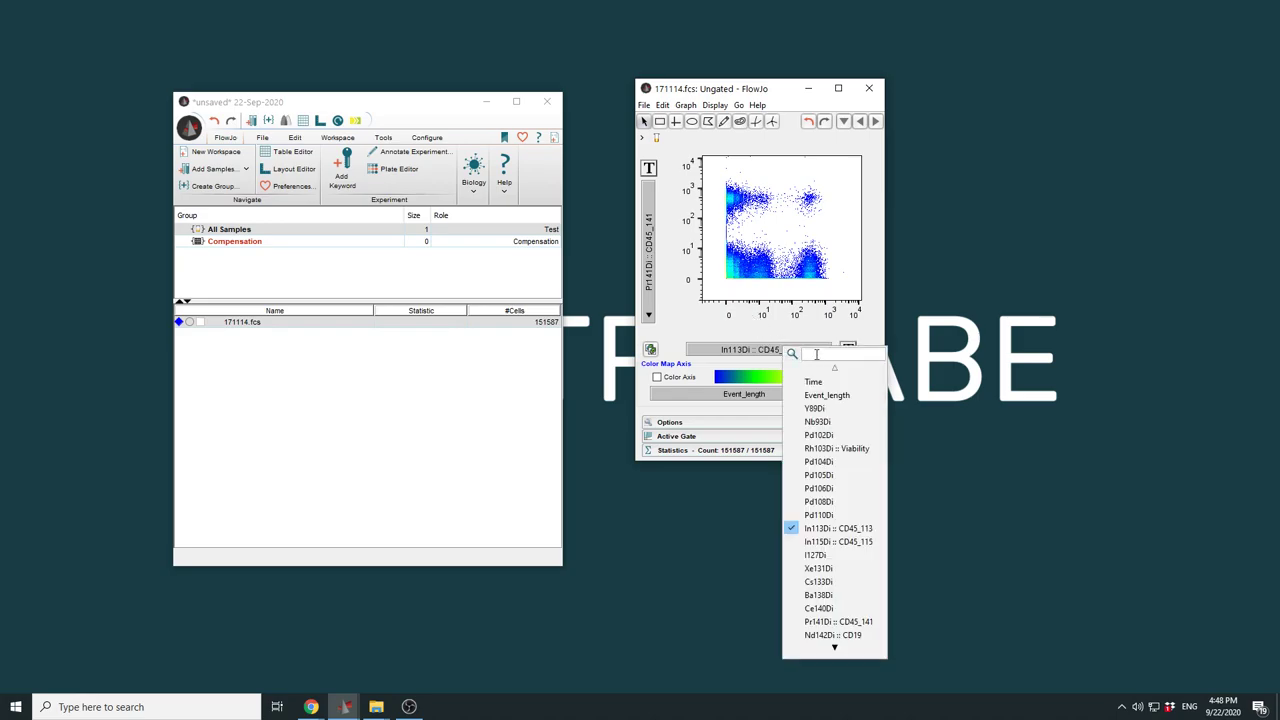
{"action": "type", "text": "159"}
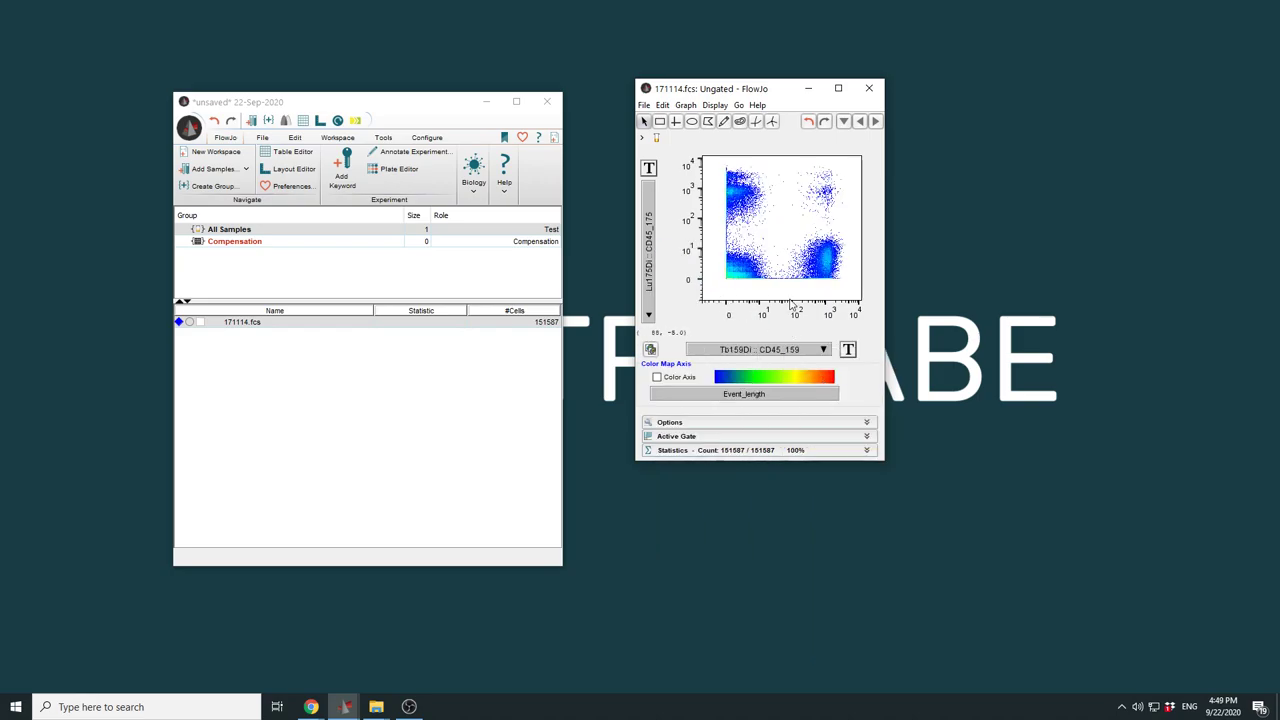
{"action": "mouse_move", "coordinate": [816, 276]}
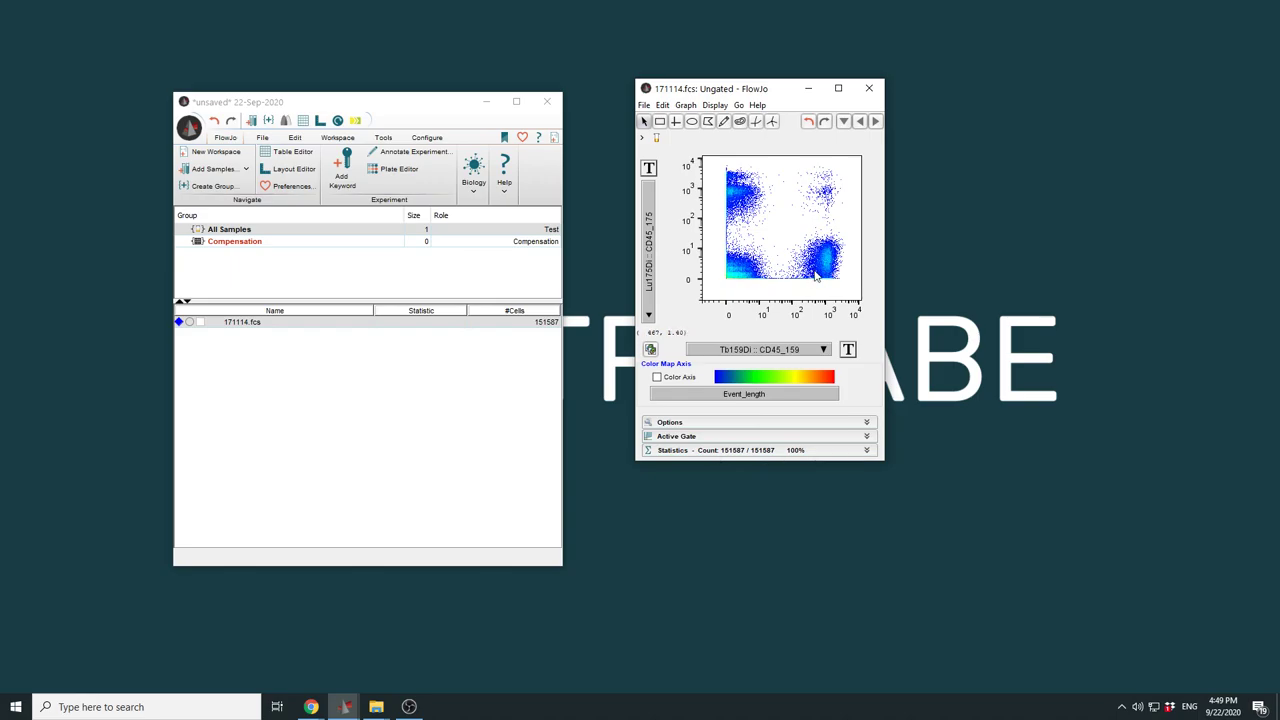
{"action": "mouse_move", "coordinate": [836, 278]}
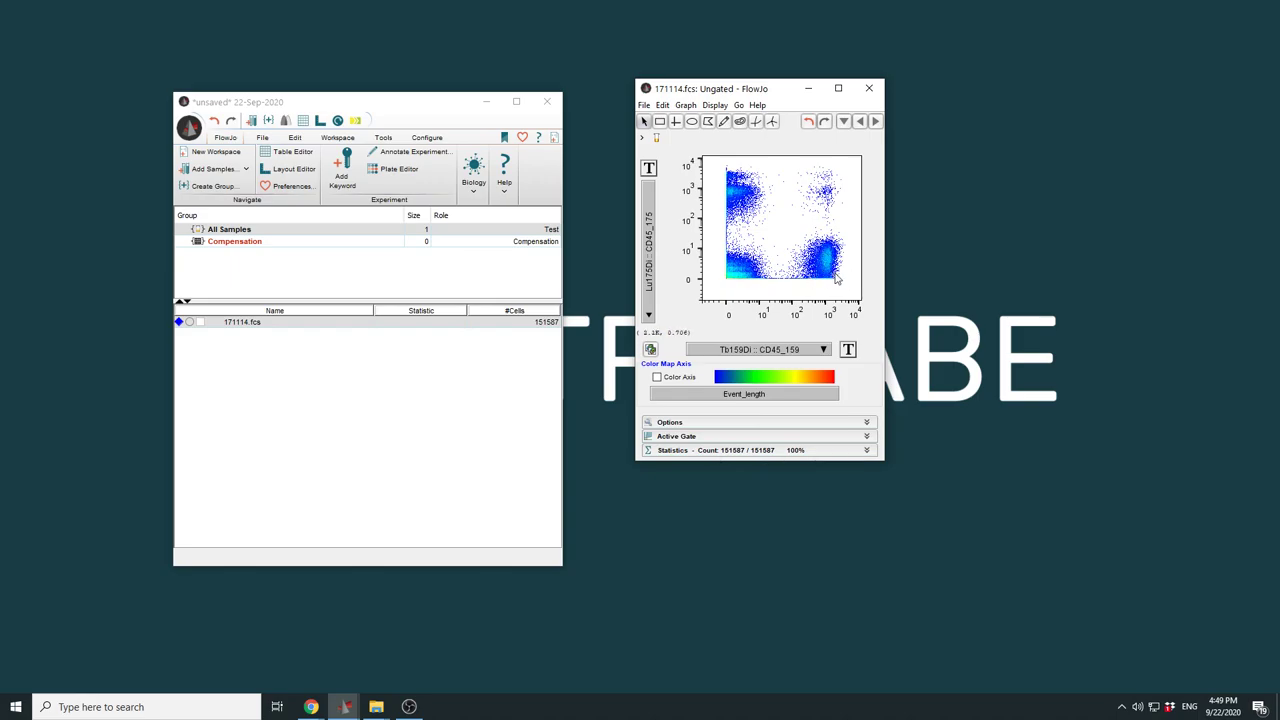
{"action": "mouse_move", "coordinate": [824, 276]}
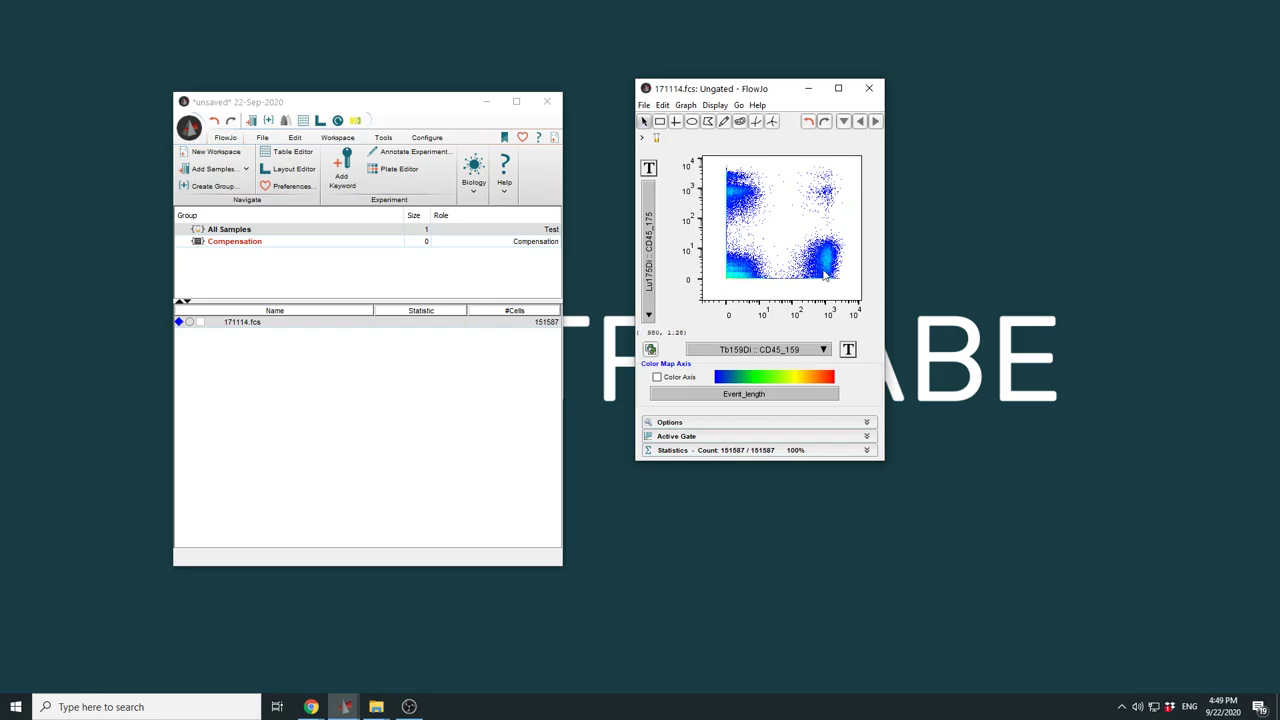
{"action": "mouse_move", "coordinate": [828, 268]}
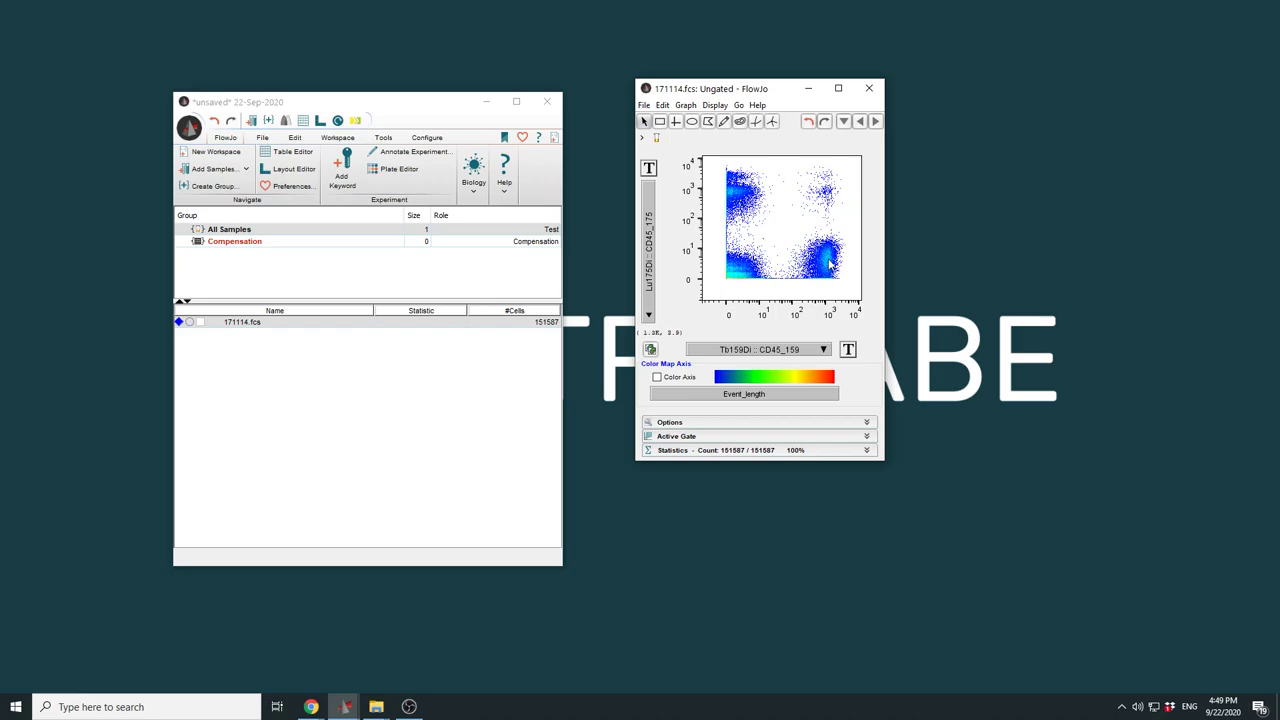
{"action": "mouse_move", "coordinate": [824, 264]}
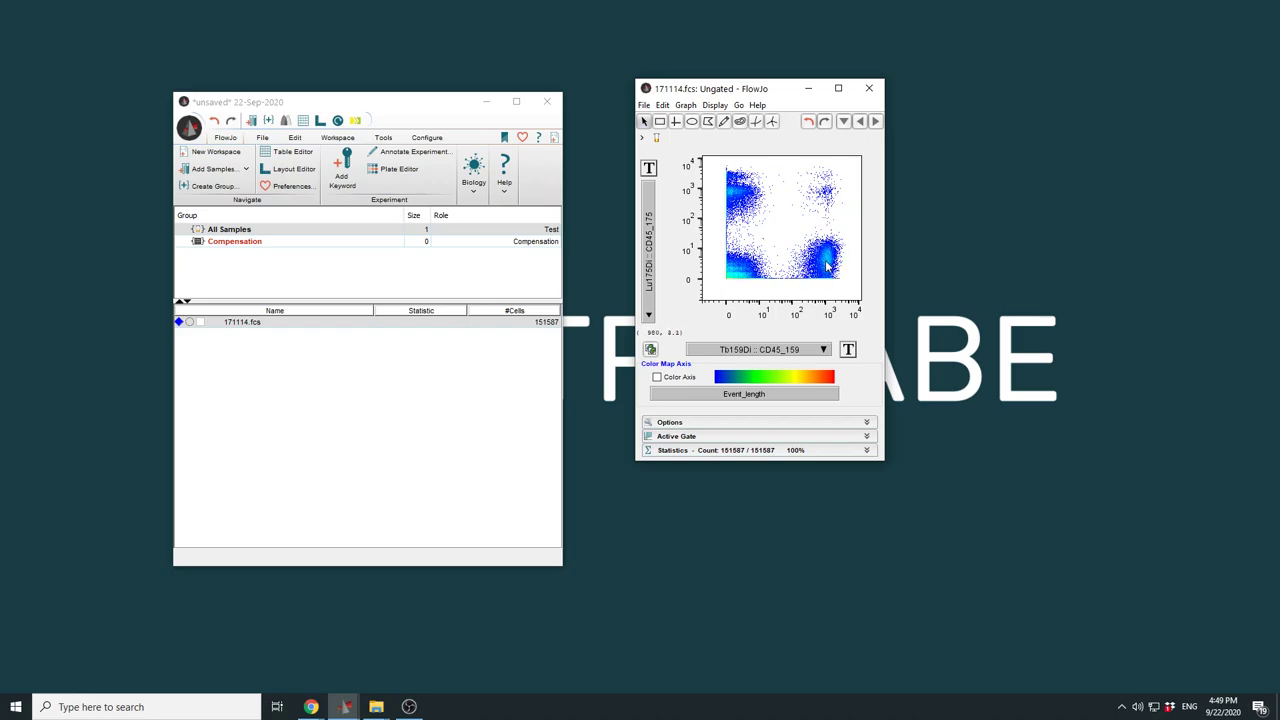
{"action": "mouse_move", "coordinate": [760, 220]}
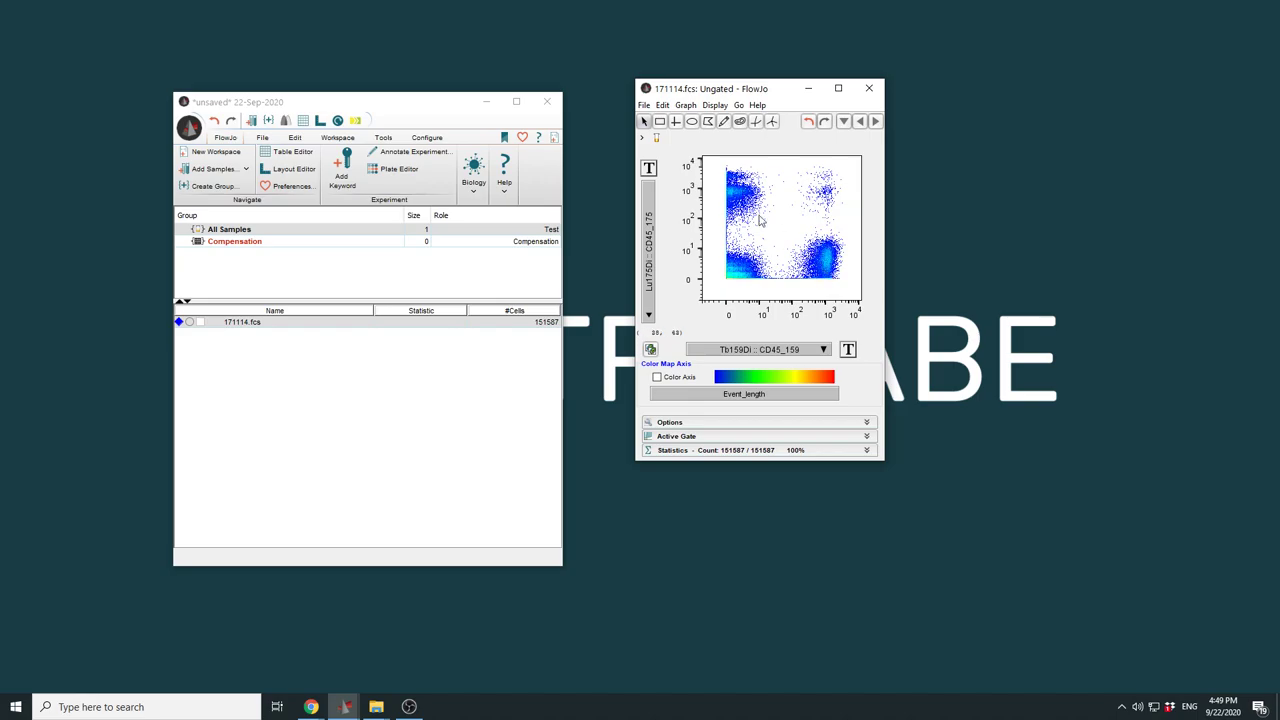
{"action": "mouse_move", "coordinate": [796, 236]}
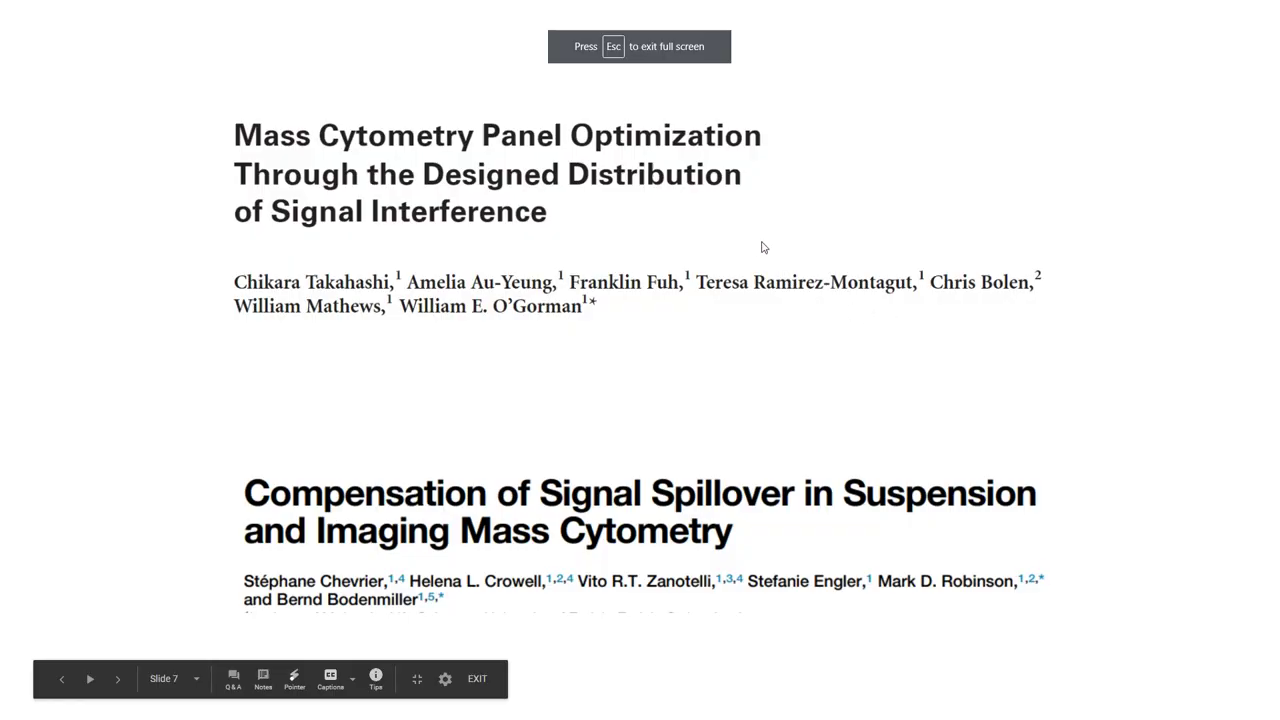
{"action": "mouse_move", "coordinate": [752, 232]}
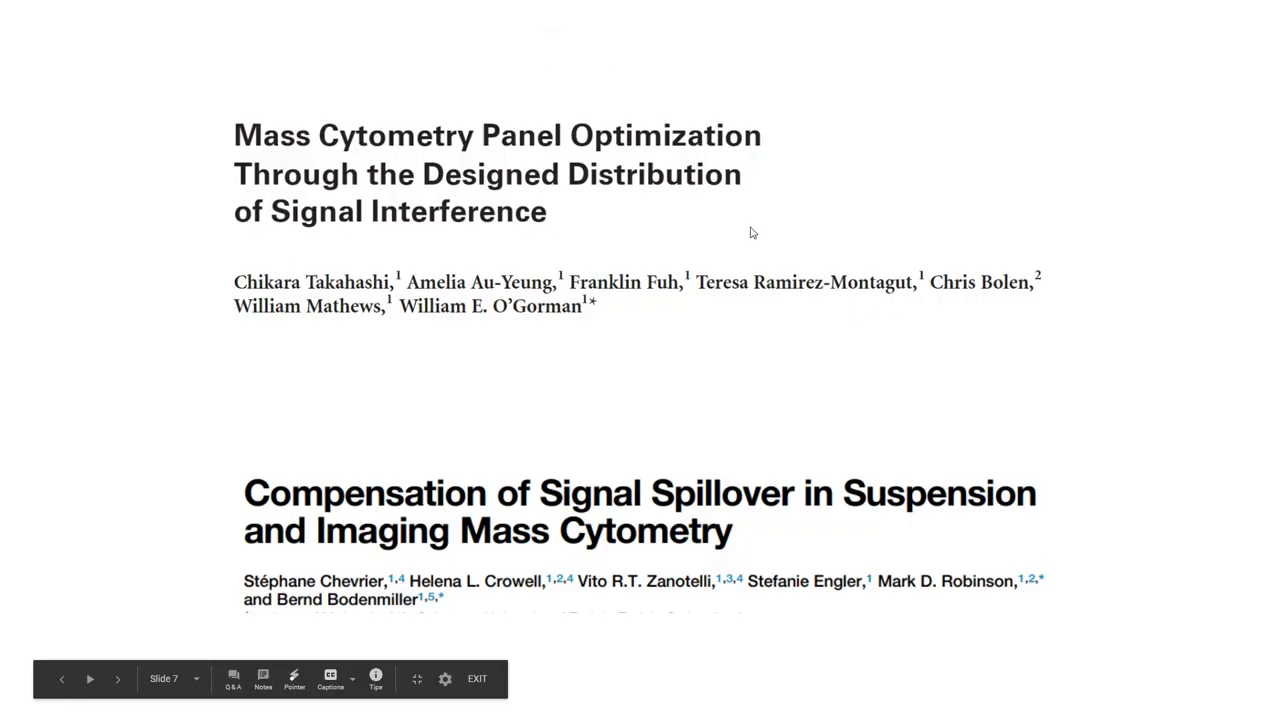